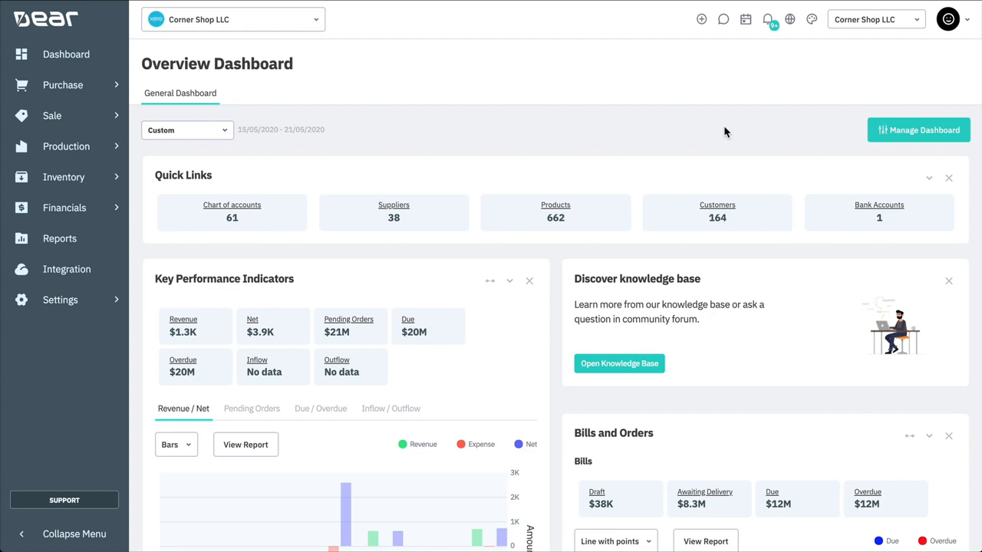
mouse_move(263, 202)
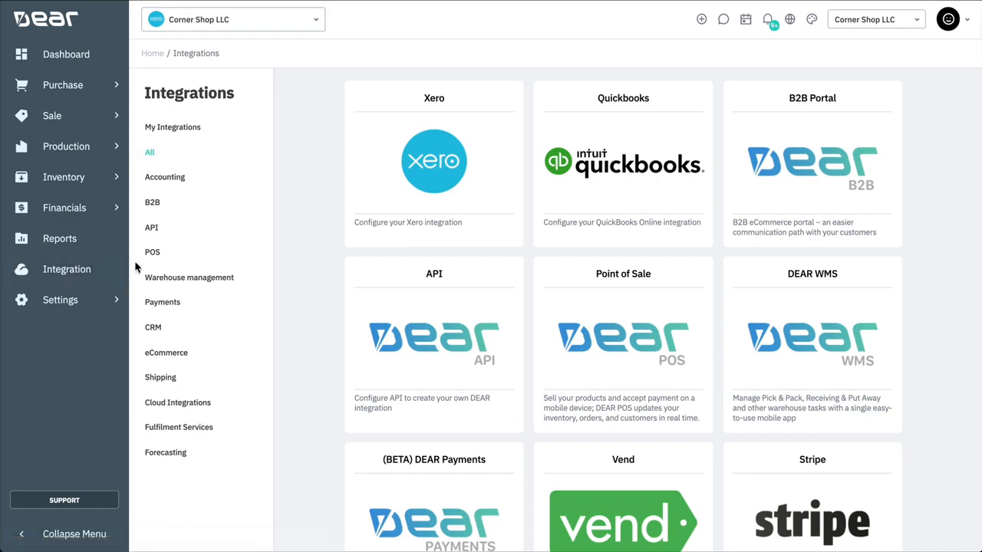
Scroll the Integrations catalogue down to the eCommerce options such as eBay, Shopify and Magento.
scroll(down, 3)
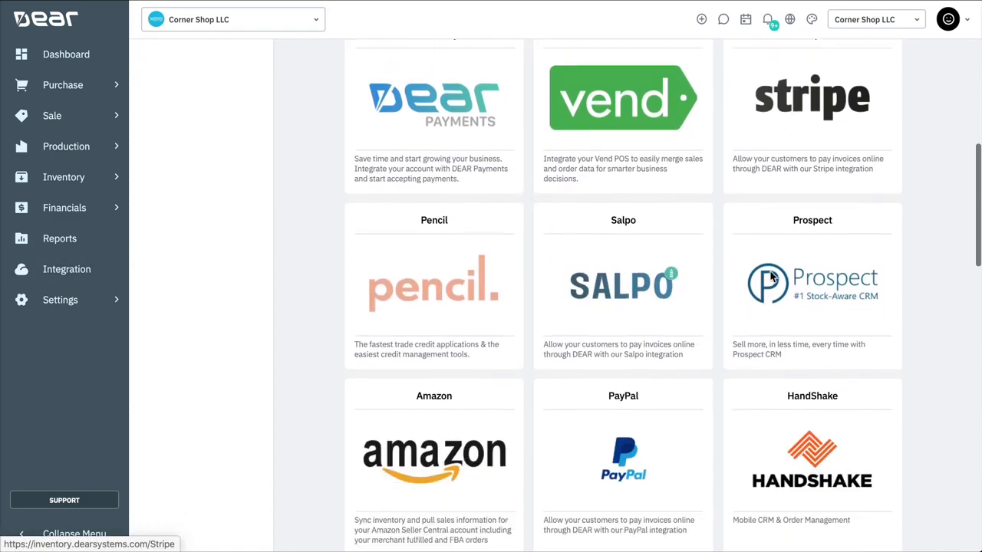
scroll(down, 3)
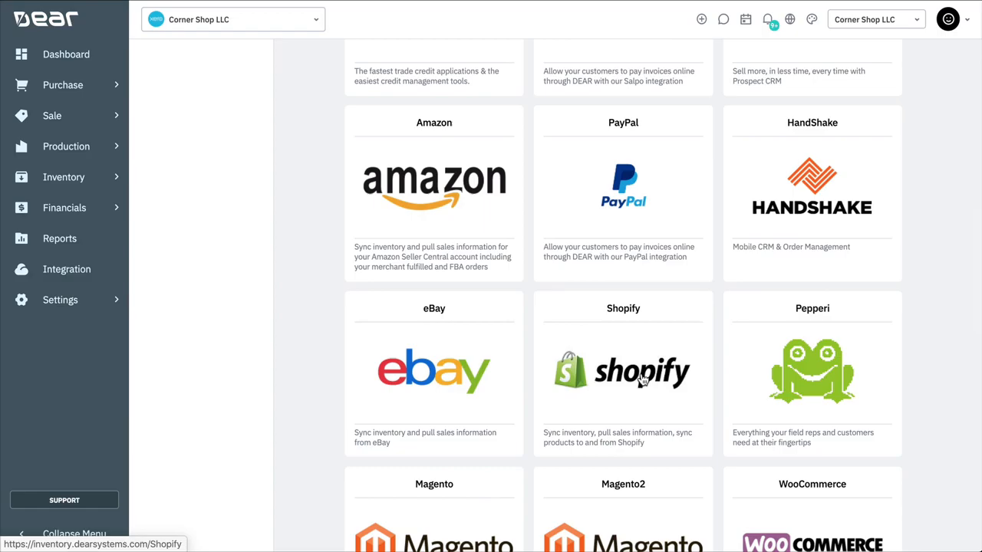
Open the Shopify integration and view the simonstore2, then combat-sports store summaries.
click(623, 371)
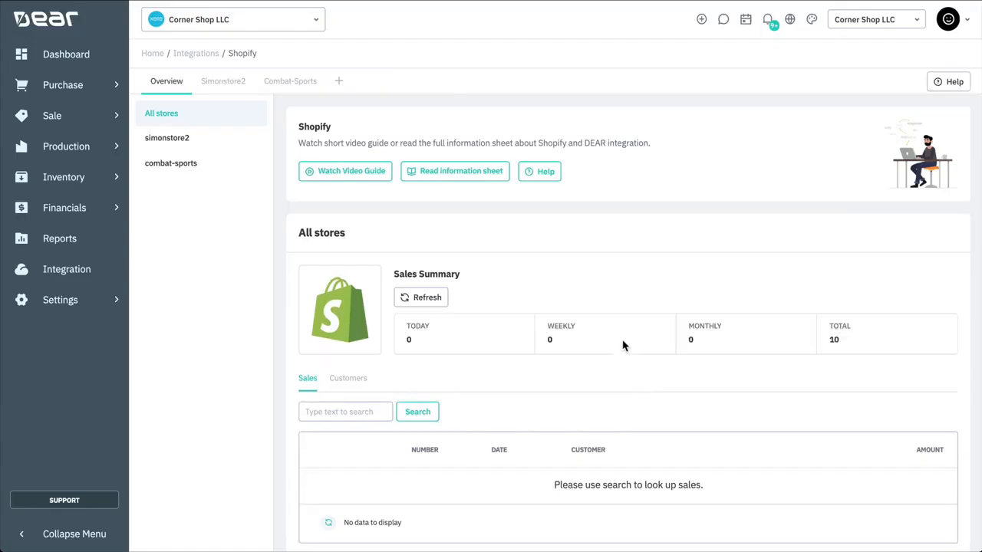
mouse_move(212, 247)
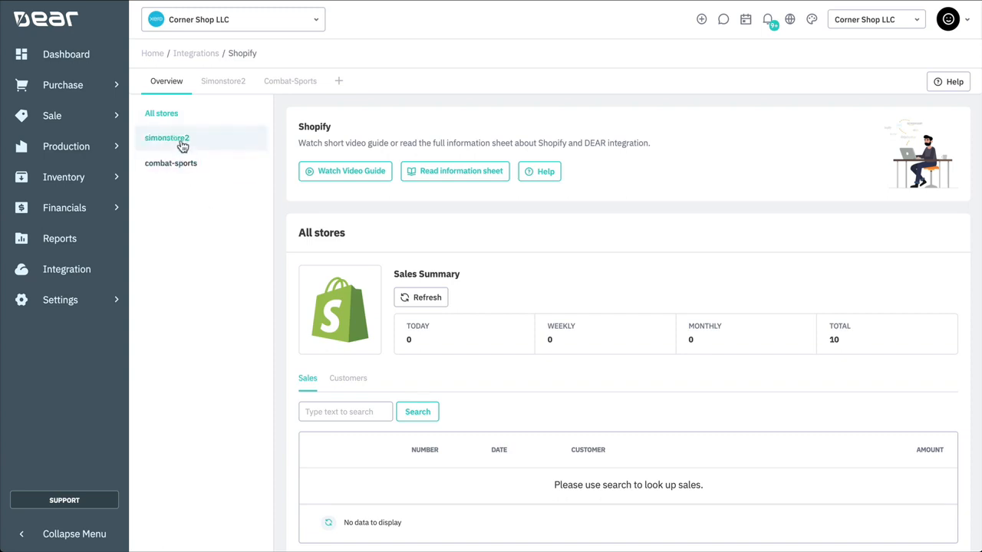
click(166, 137)
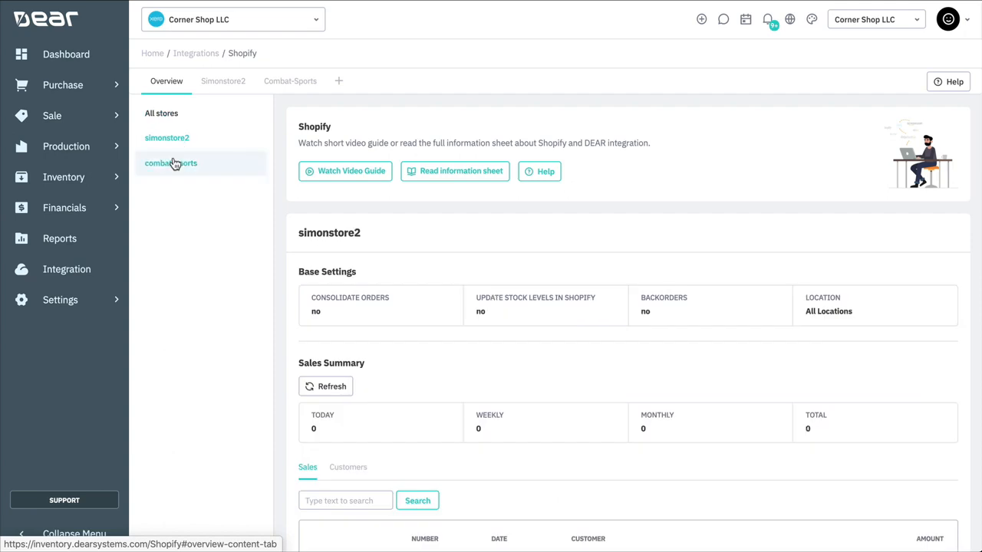
click(171, 163)
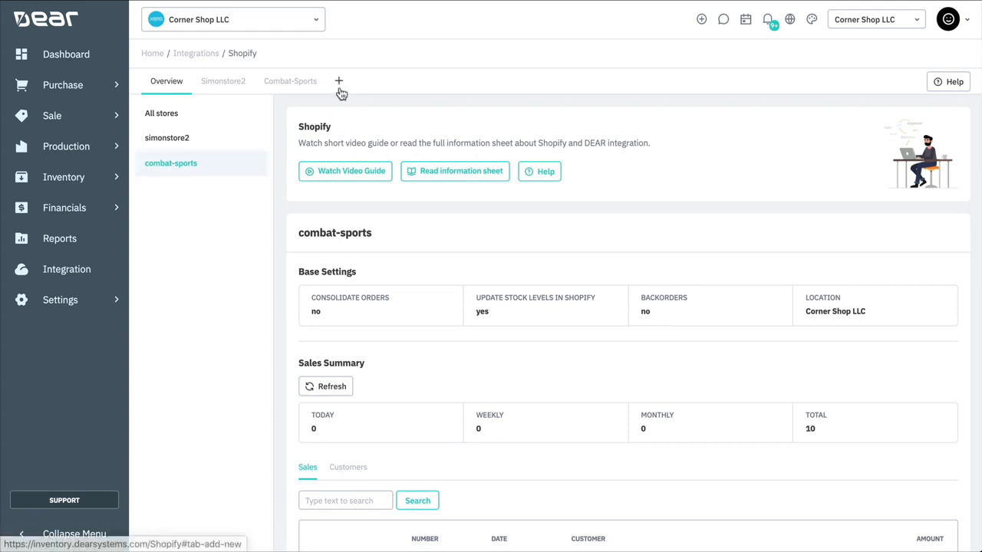
Link a new Shopify shop named combat-sports through Connect to Shopify.
click(339, 80)
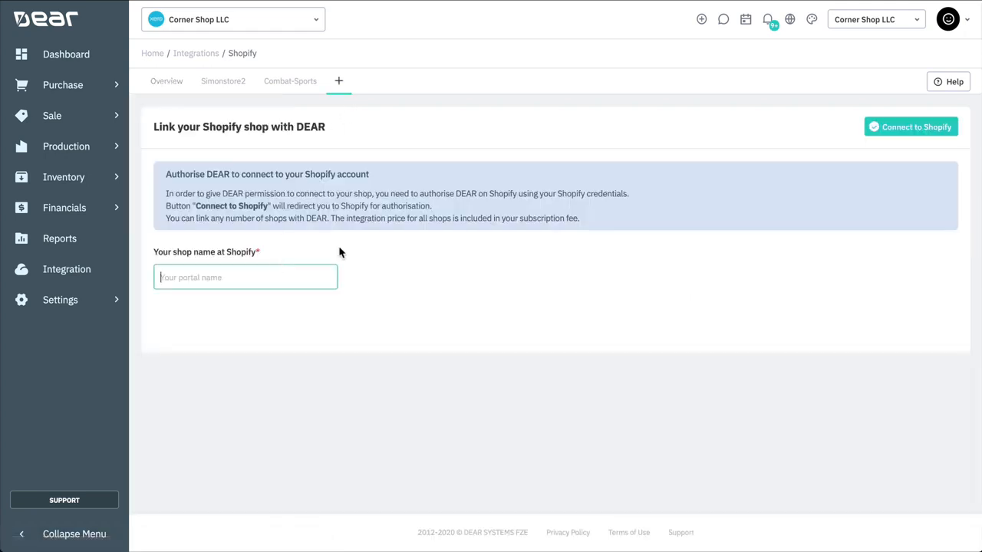
text(combat-sports)
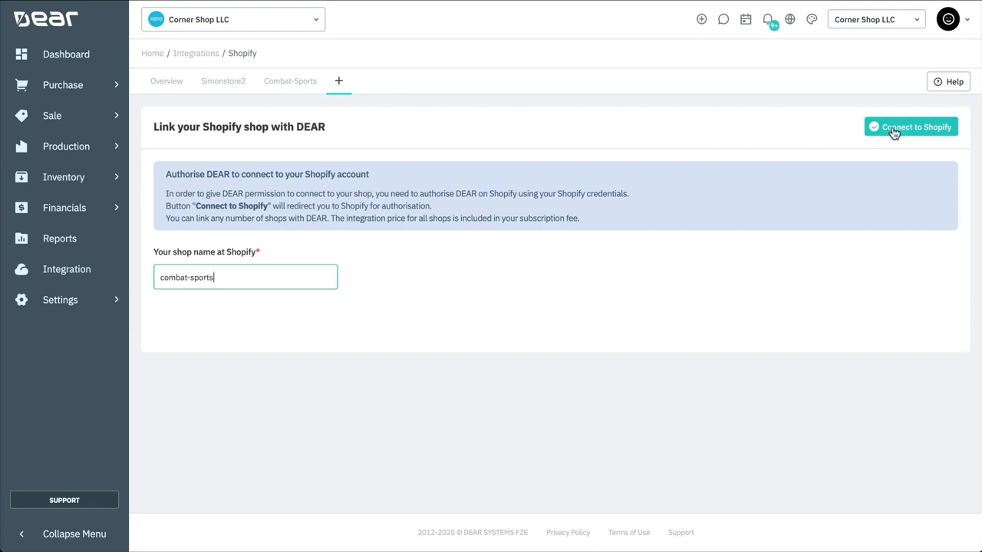
click(911, 127)
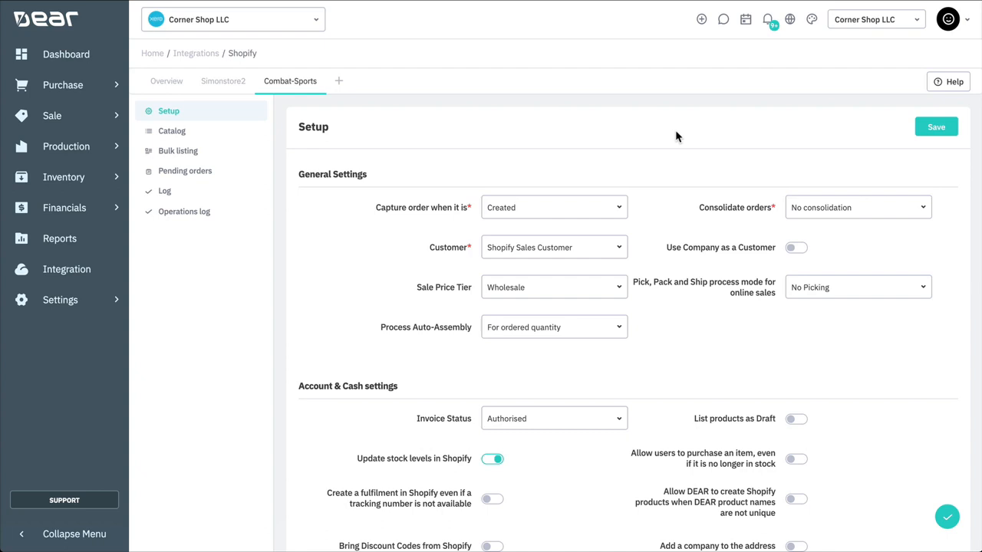
mouse_move(620, 215)
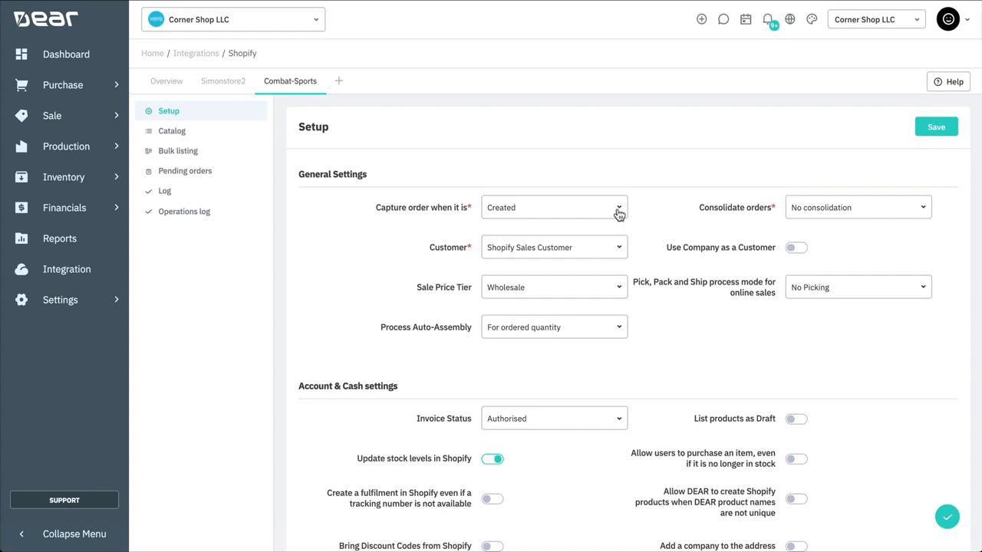
Set order capture to Paid and consolidation to Daily at 11:00.
click(554, 207)
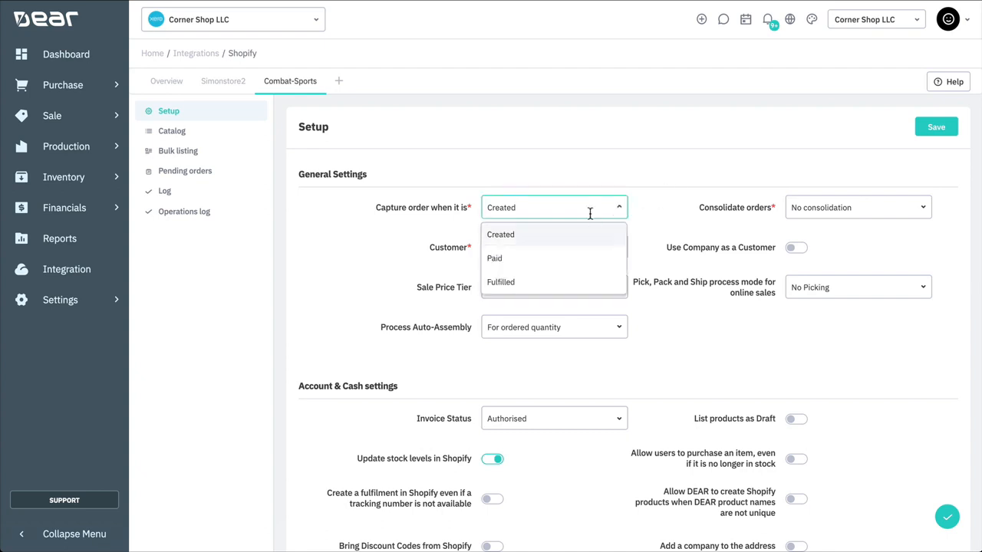
mouse_move(533, 259)
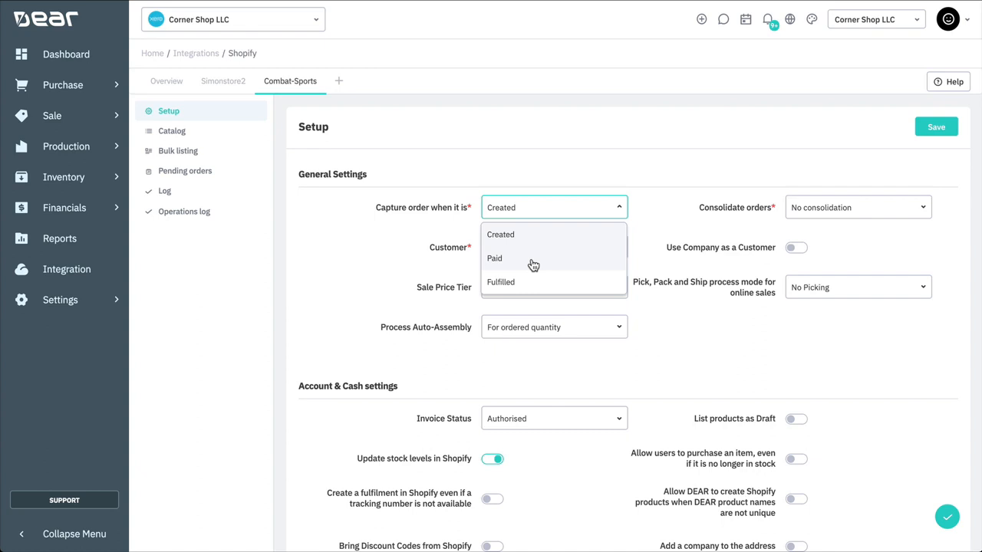
click(494, 258)
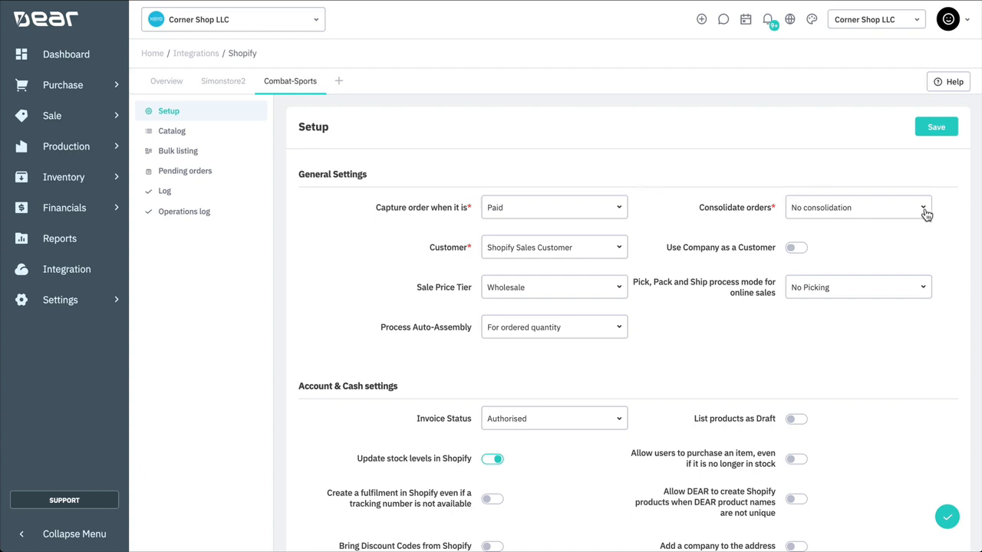
click(857, 207)
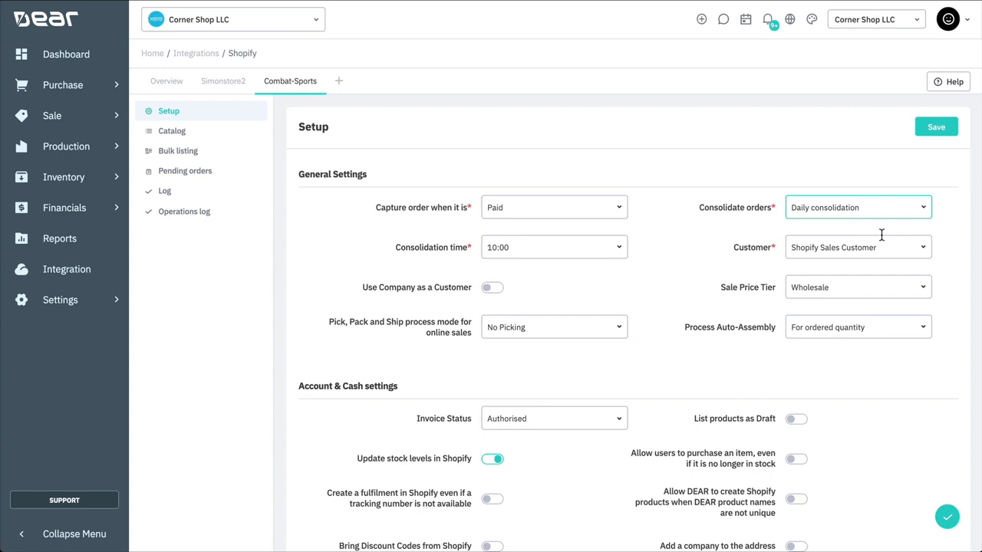
mouse_move(620, 252)
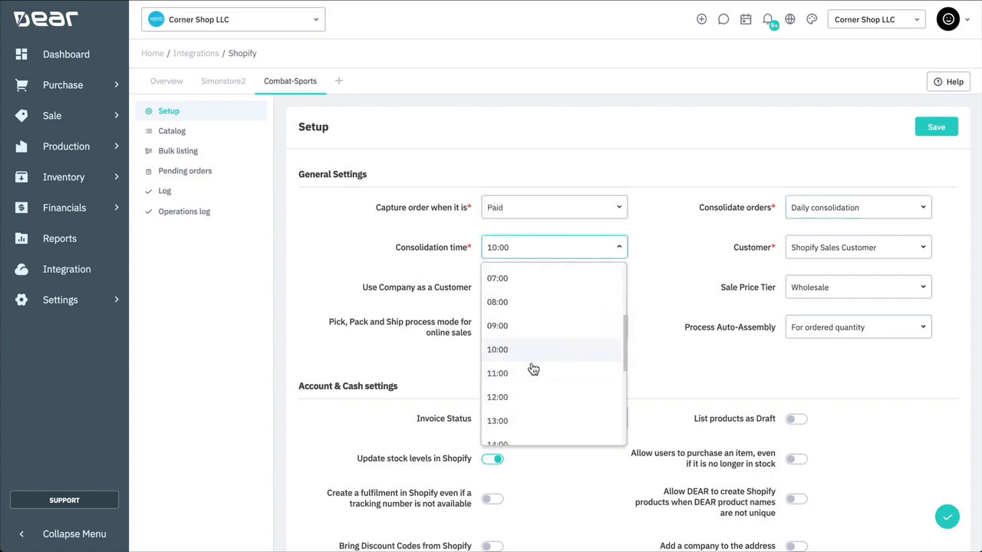
click(497, 373)
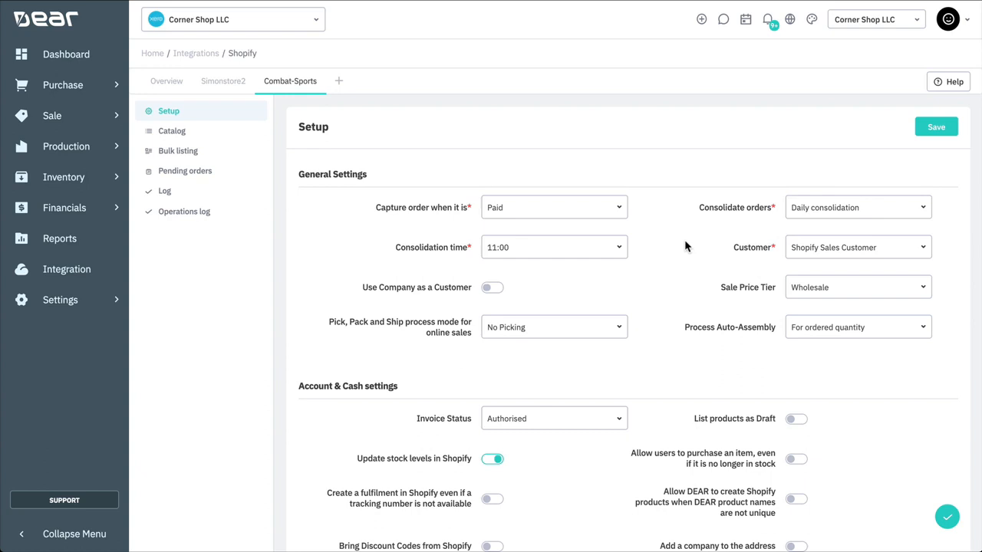
click(851, 247)
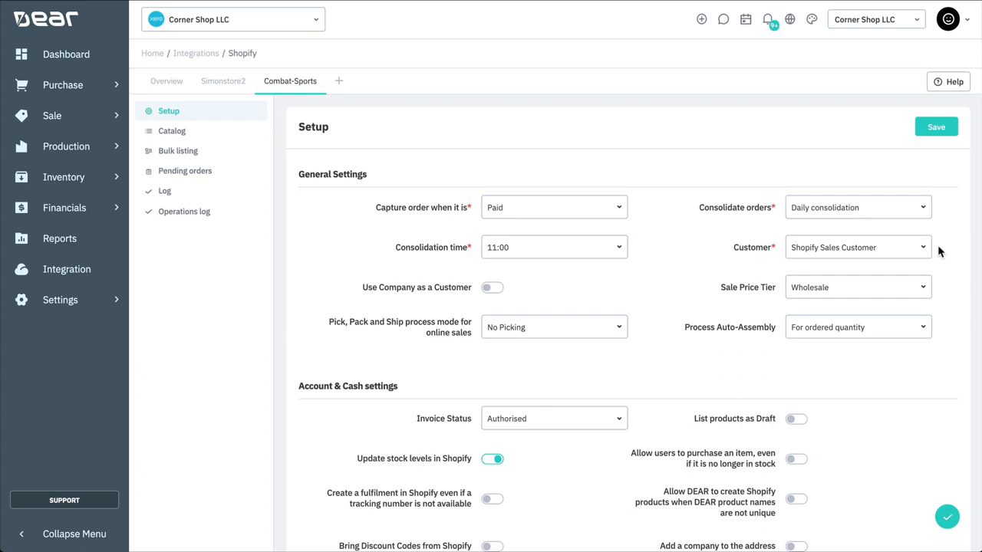
Set Pick, Pack and Ship mode to Auto Pick and auto-assembly to minimum picking quantity.
click(552, 327)
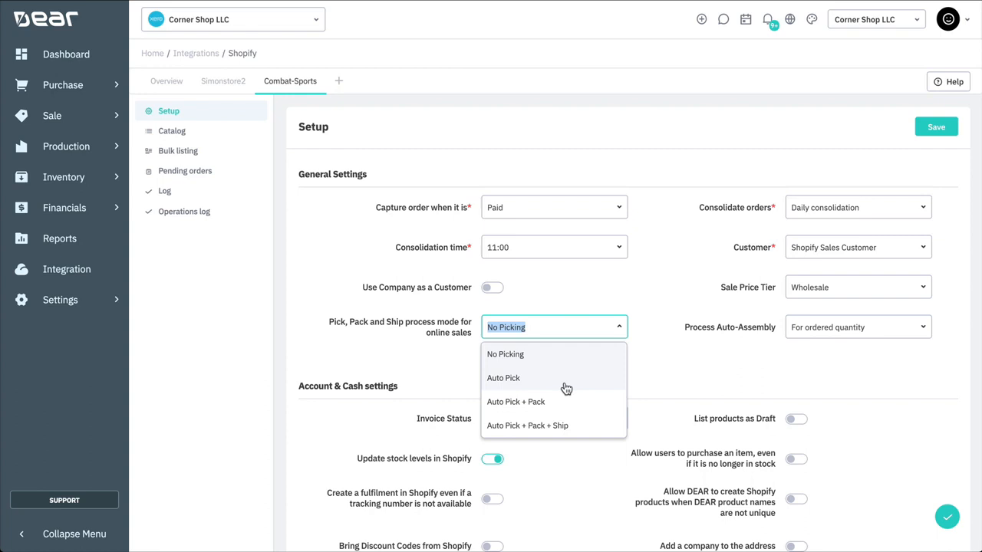
click(503, 378)
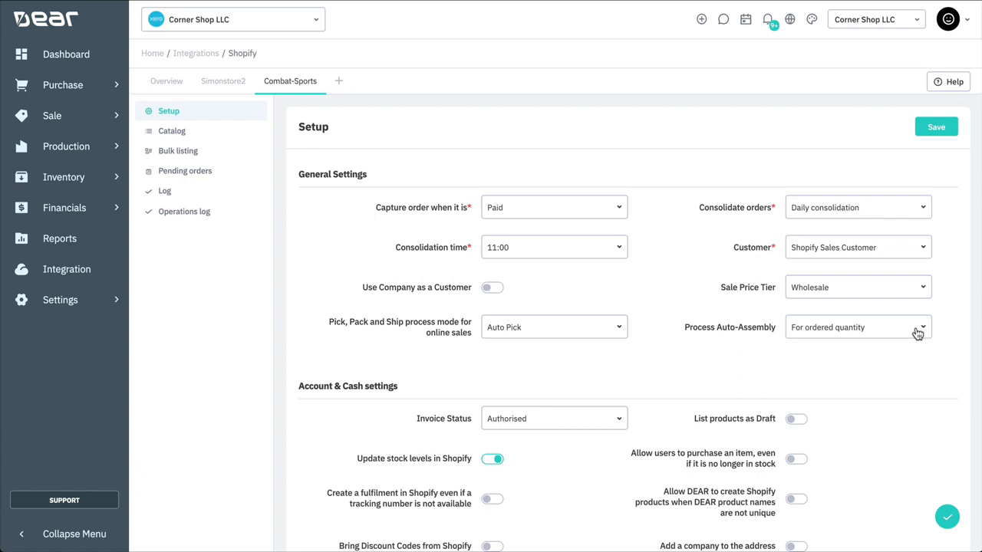
click(856, 327)
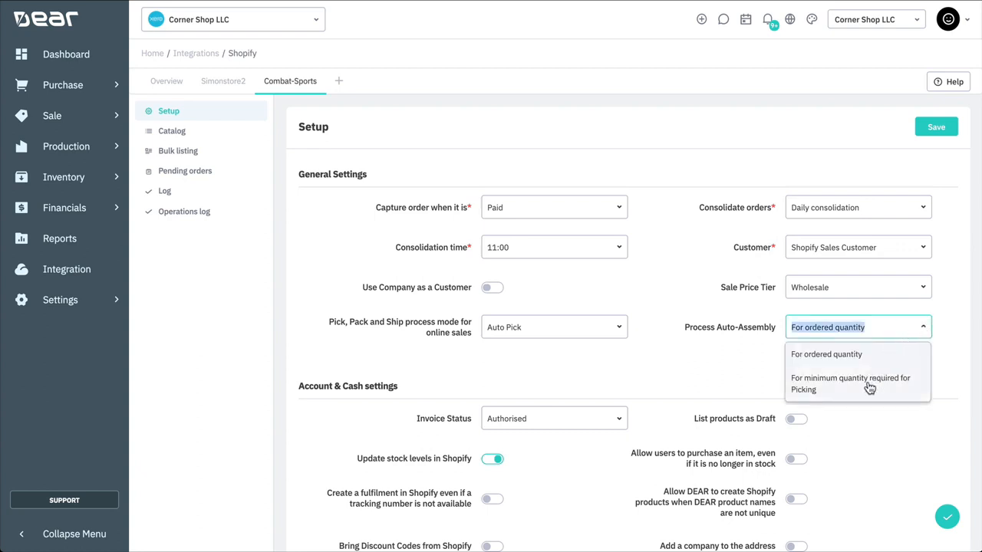
mouse_move(864, 393)
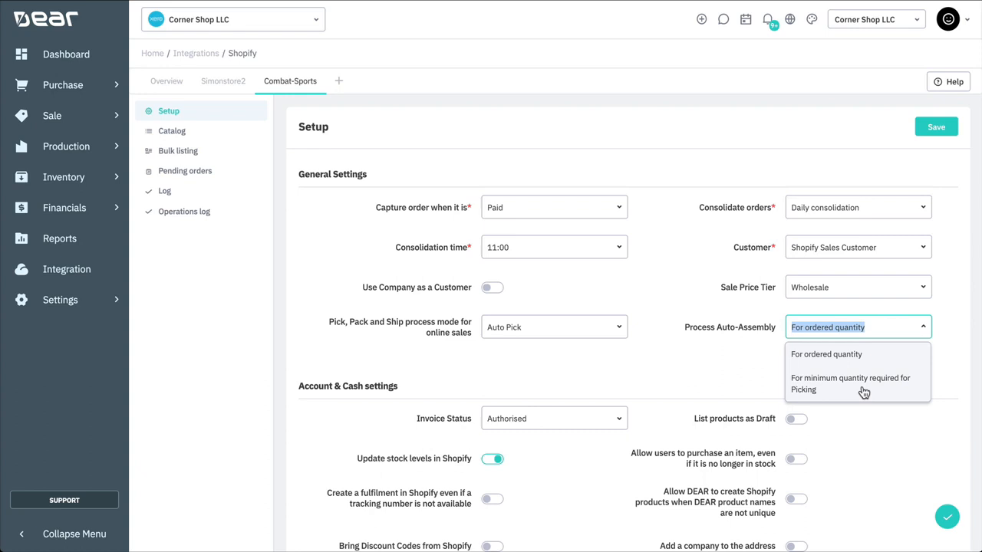
click(850, 384)
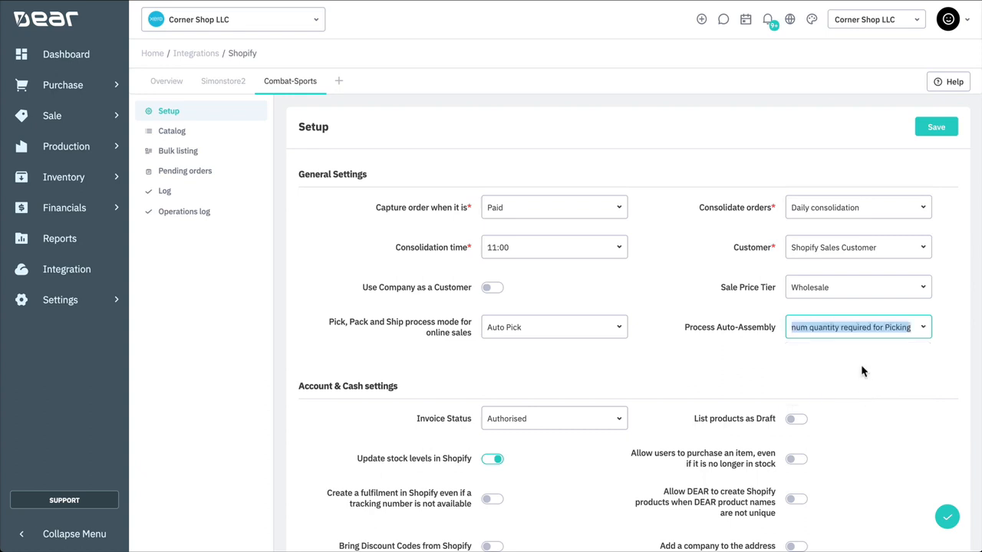
Review Account & Cash settings: invoice status Authorised and stock updates in Shopify on.
scroll(down, 3)
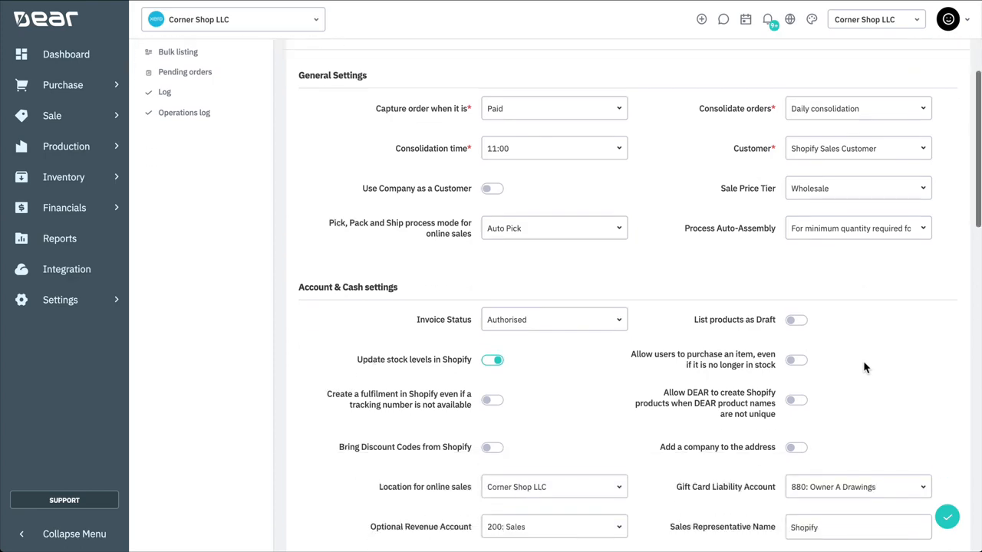
scroll(down, 3)
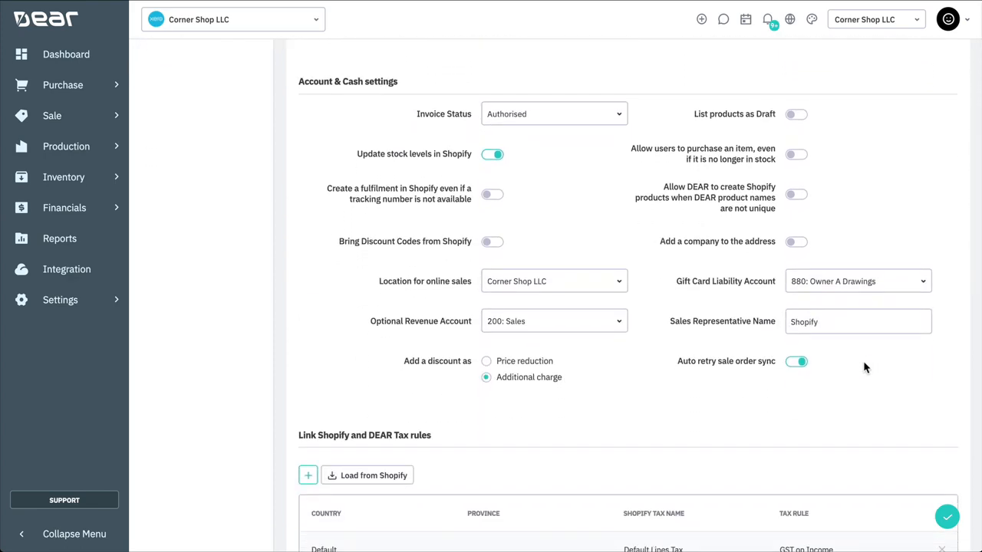
click(553, 113)
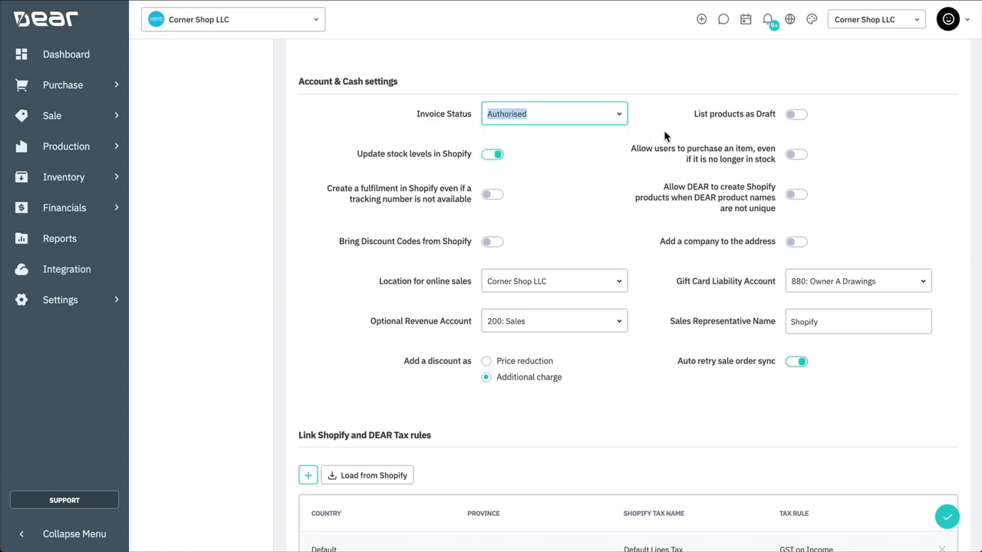
mouse_move(795, 114)
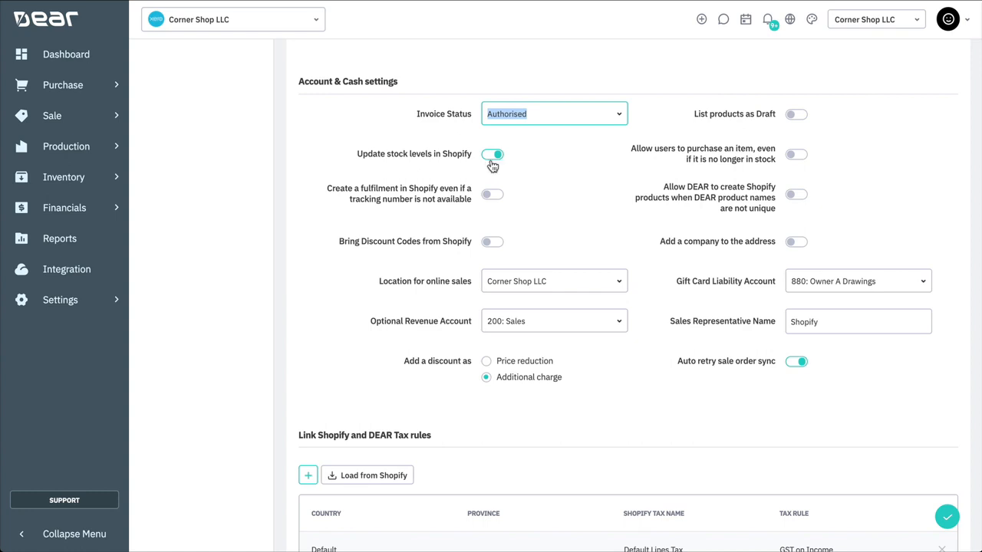
mouse_move(492, 155)
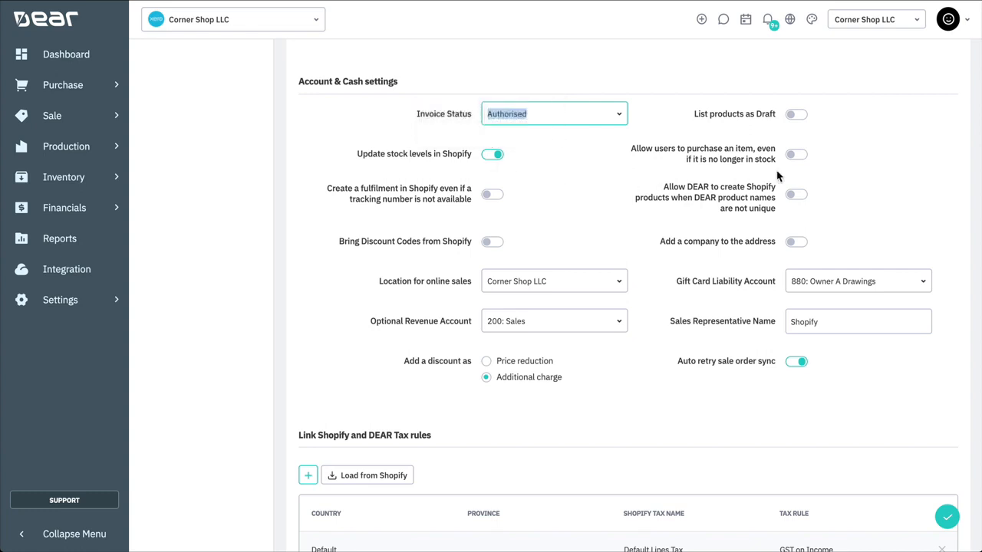
mouse_move(796, 155)
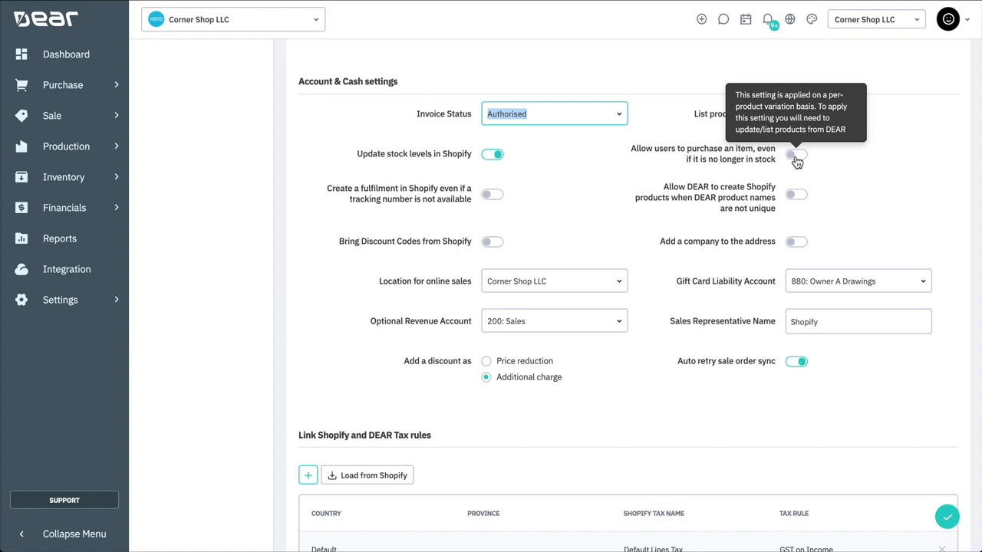
mouse_move(536, 211)
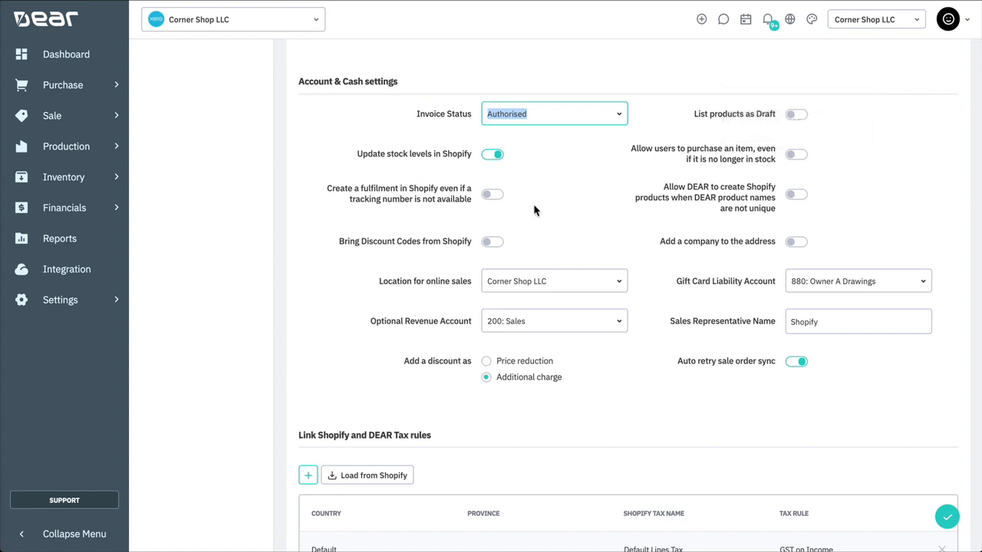
mouse_move(492, 194)
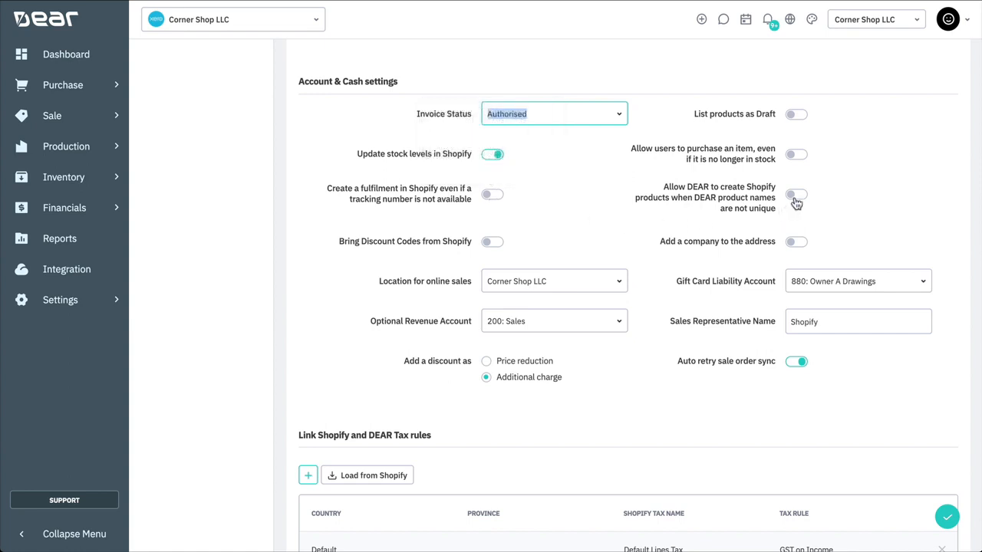
mouse_move(797, 194)
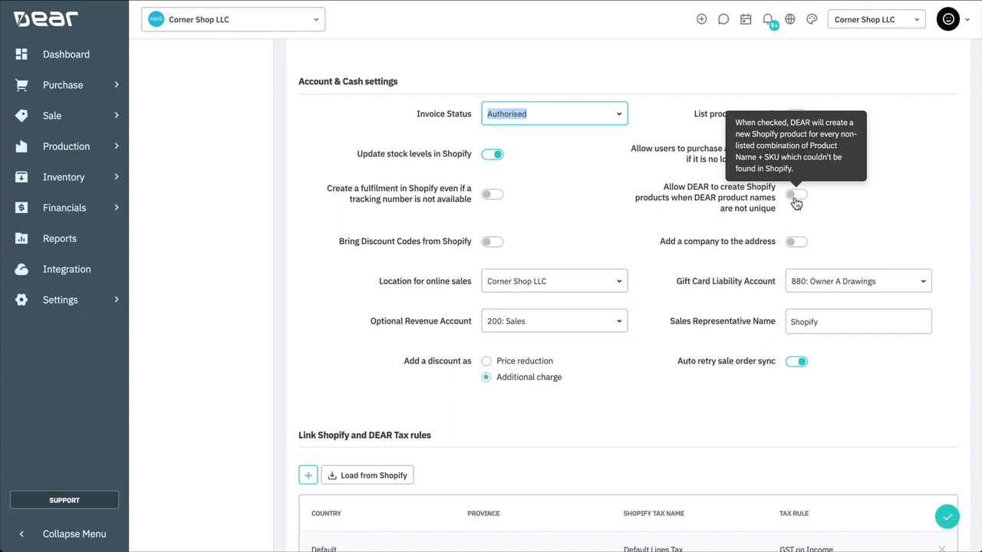
mouse_move(665, 236)
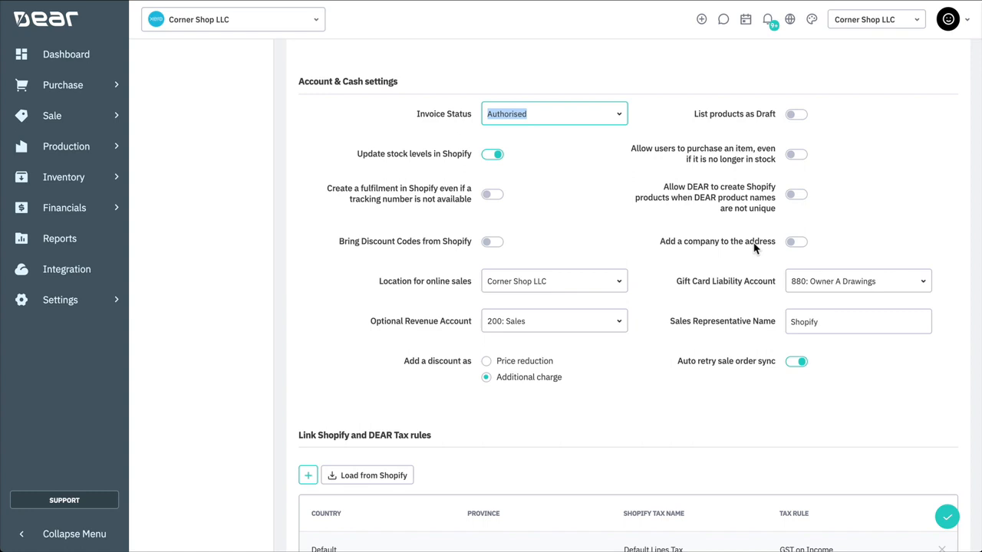
mouse_move(796, 242)
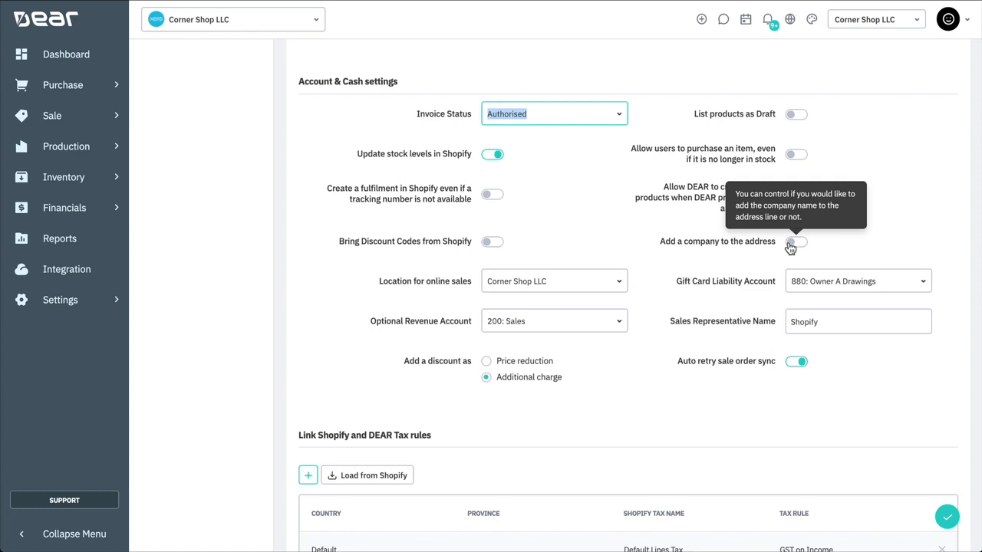
mouse_move(777, 258)
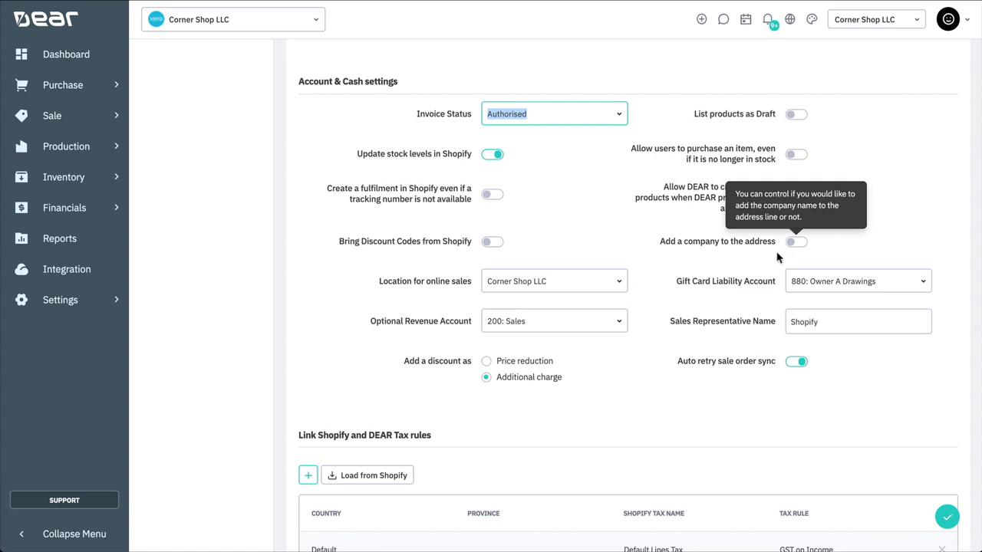
Keep Corner Shop LLC as online sales location and add discounts as price reduction.
click(552, 281)
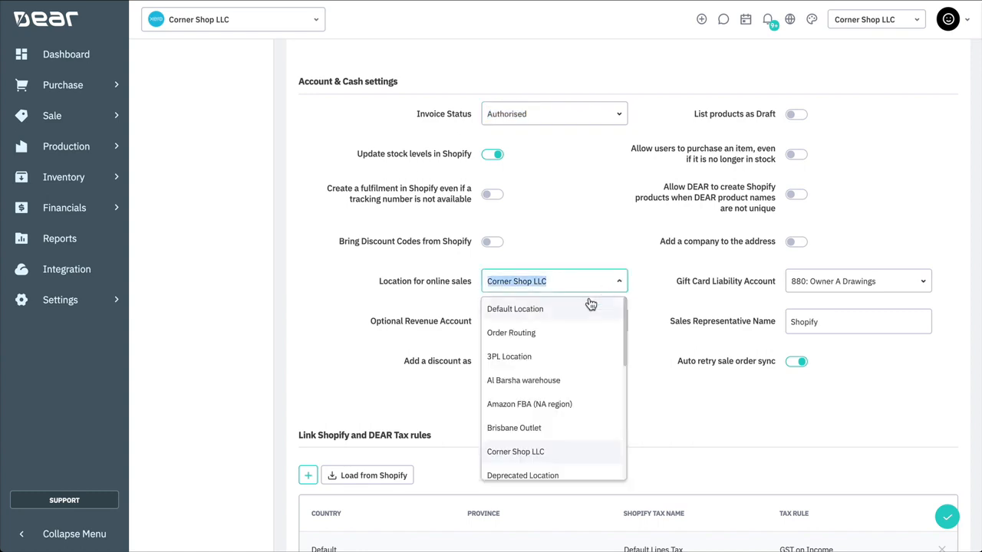
mouse_move(569, 381)
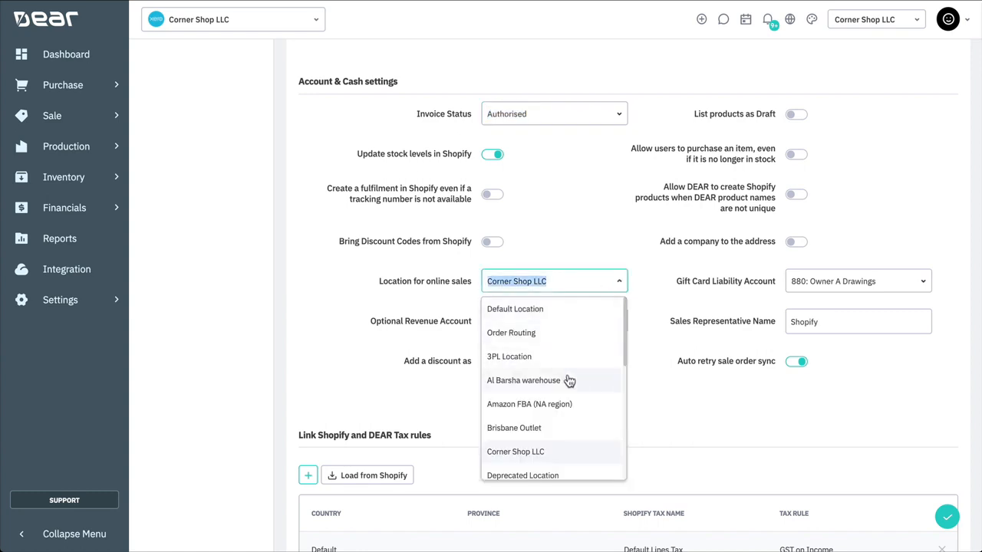
mouse_move(566, 449)
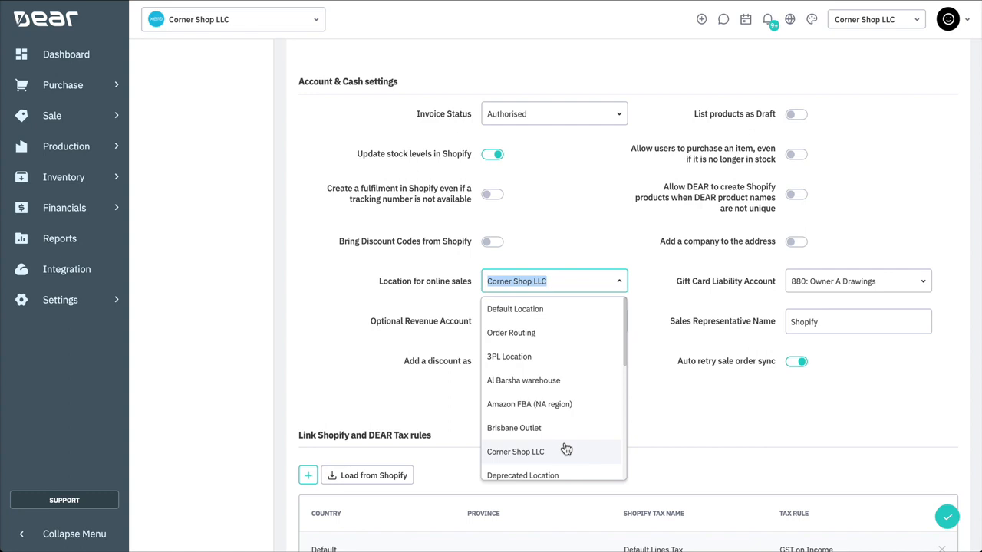
click(516, 451)
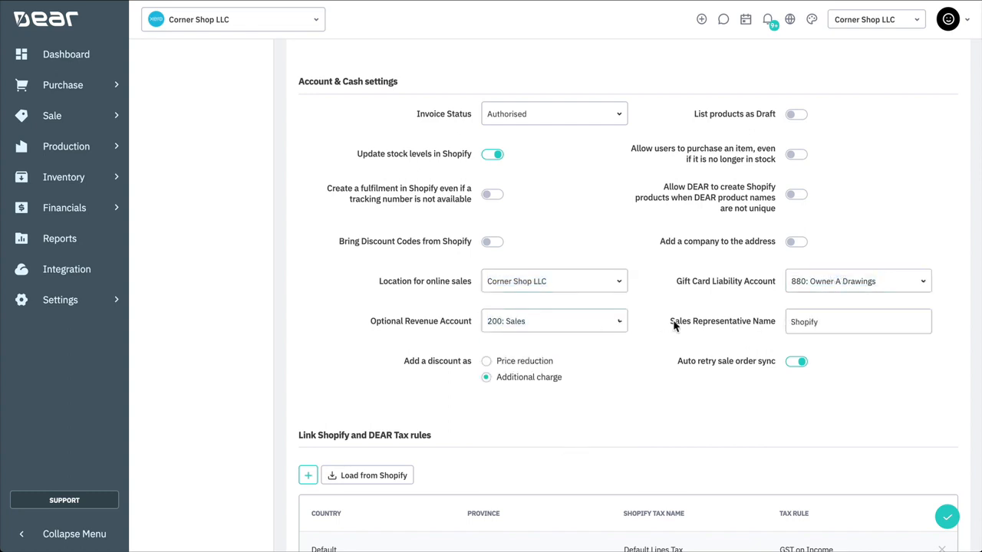
click(857, 321)
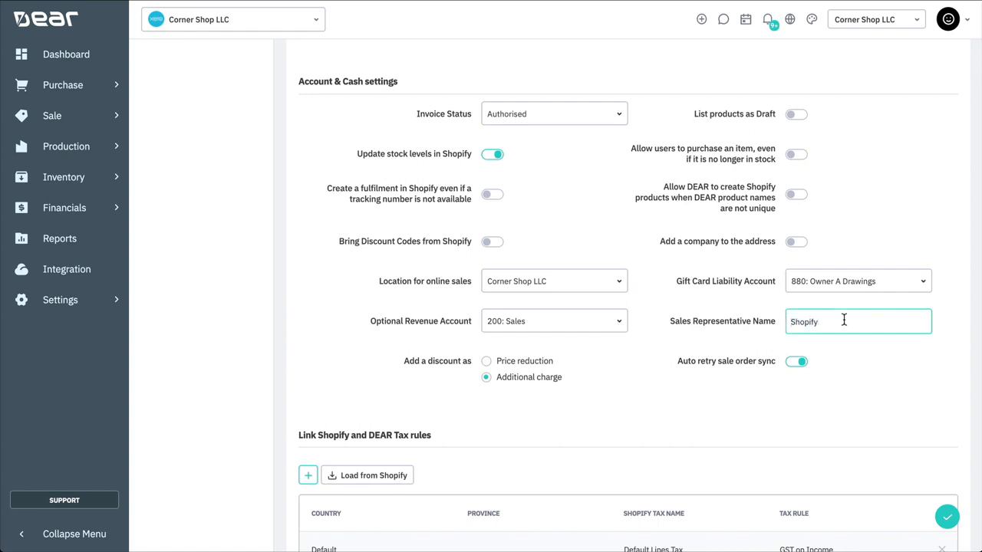
mouse_move(538, 399)
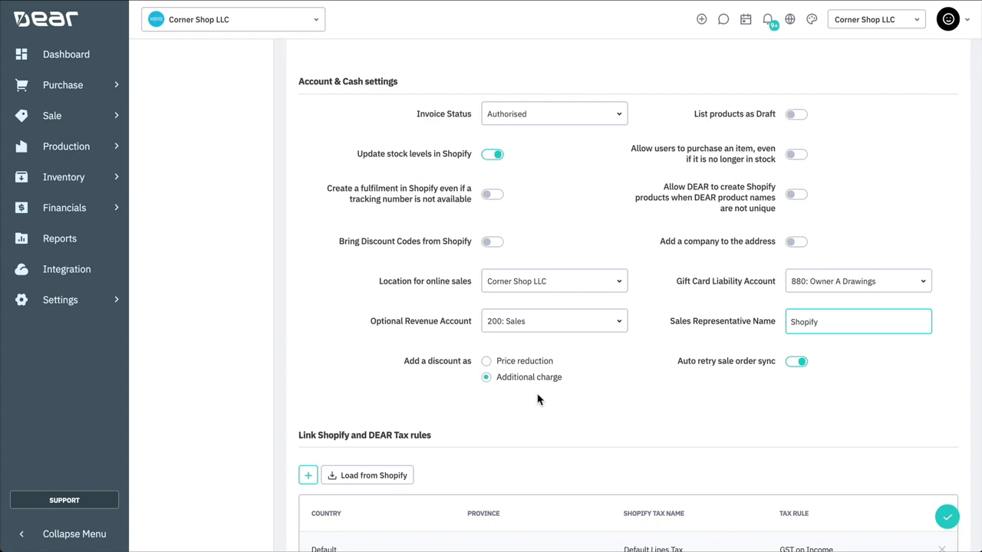
click(485, 361)
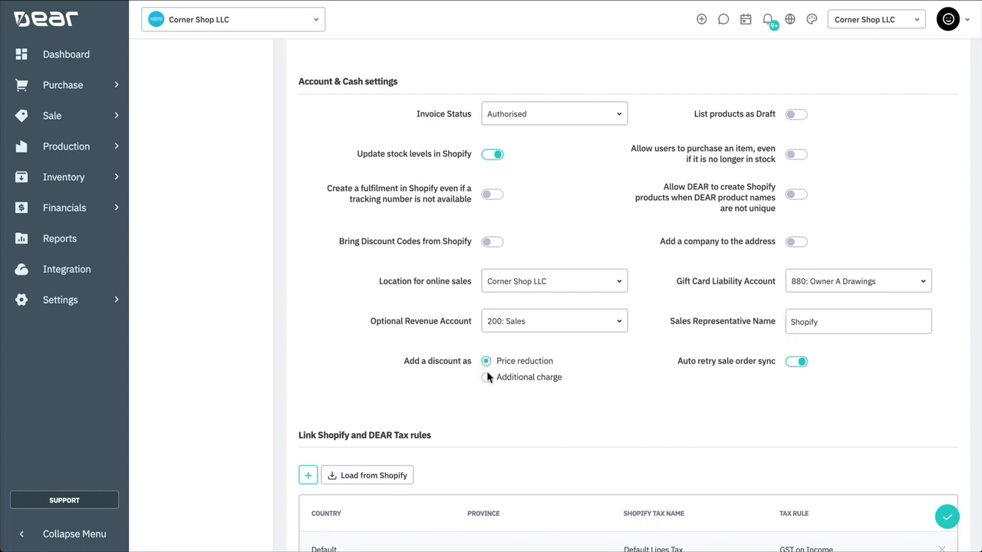
mouse_move(518, 387)
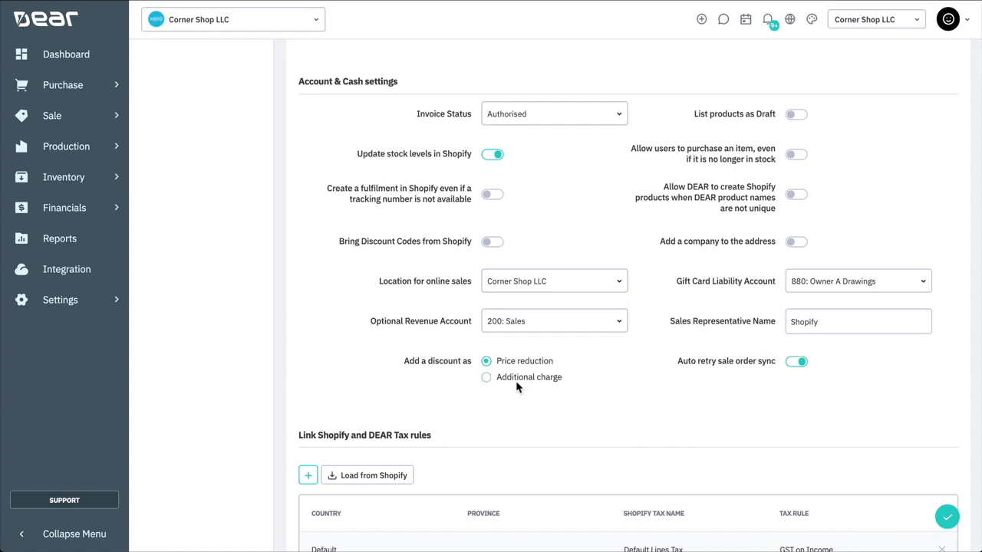
mouse_move(796, 361)
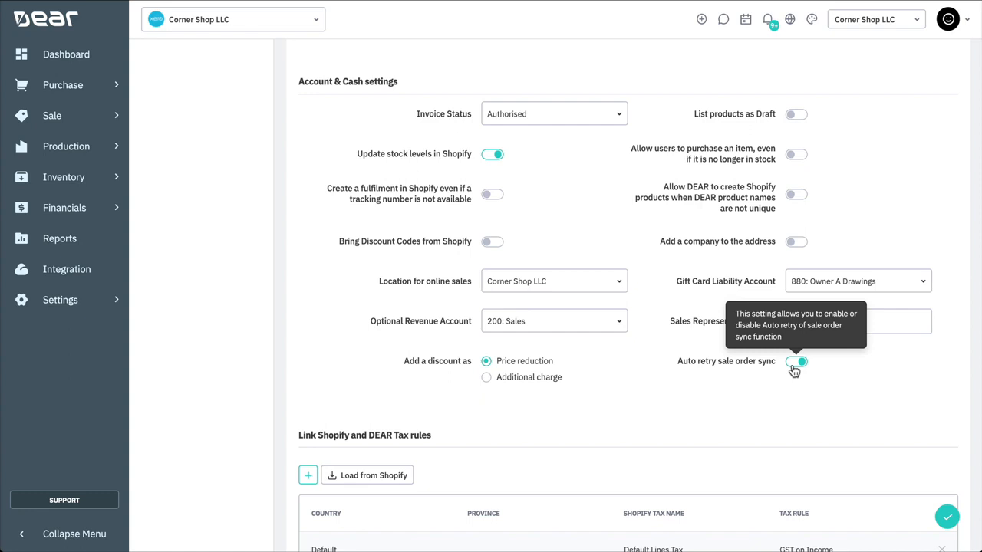
Map the Shopify Tax Free tax to the GST Free Income rule.
scroll(down, 3)
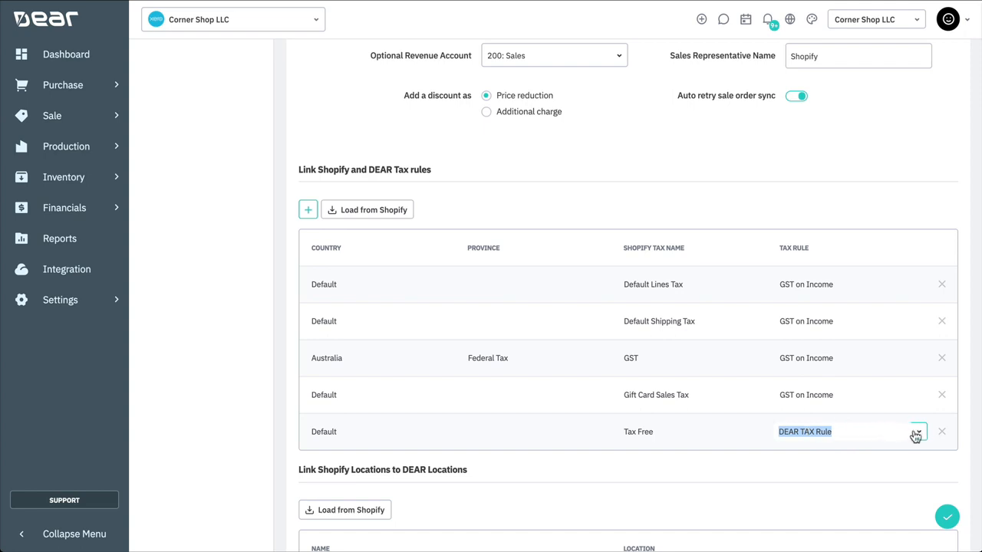
click(918, 431)
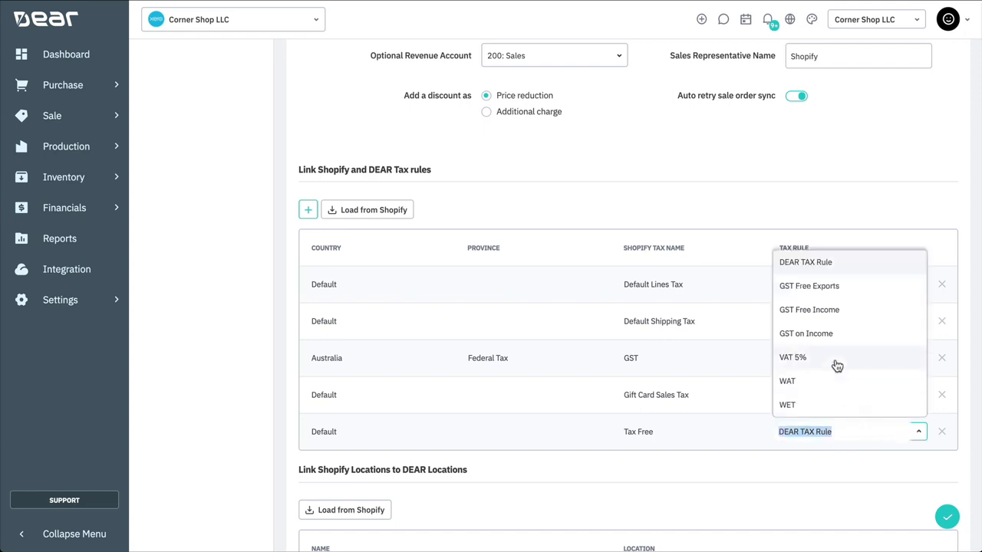
click(808, 309)
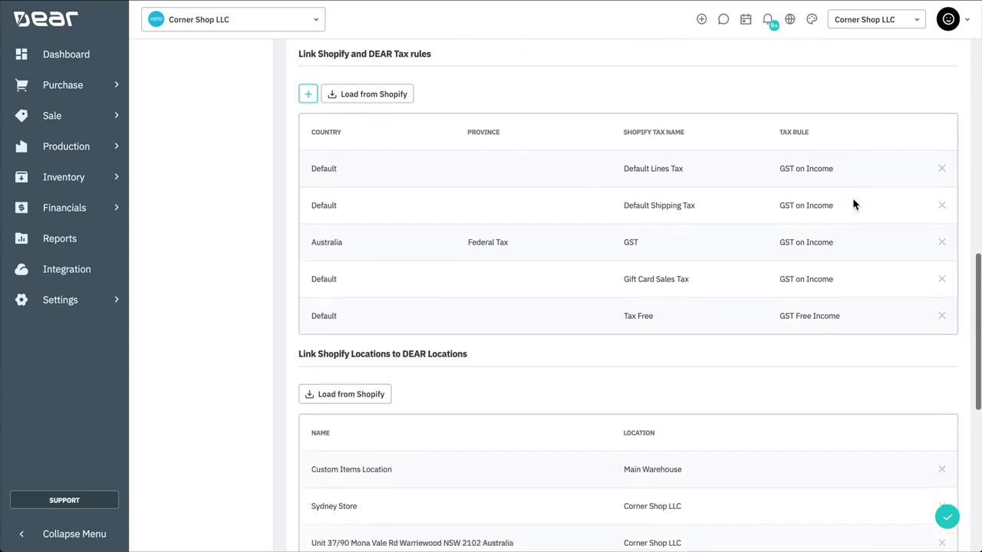
Map the manual payment method to account 880: Owner A Drawings.
scroll(down, 3)
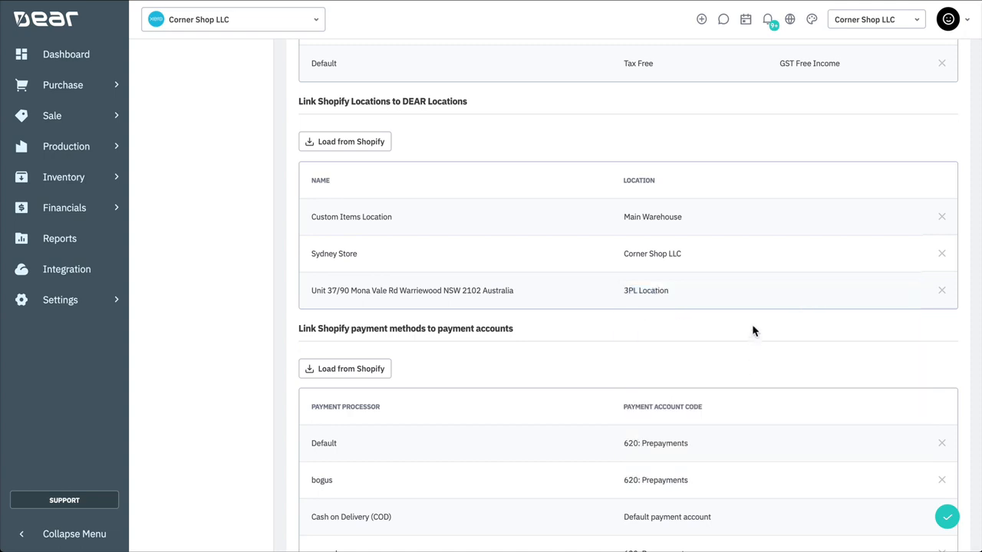
scroll(down, 3)
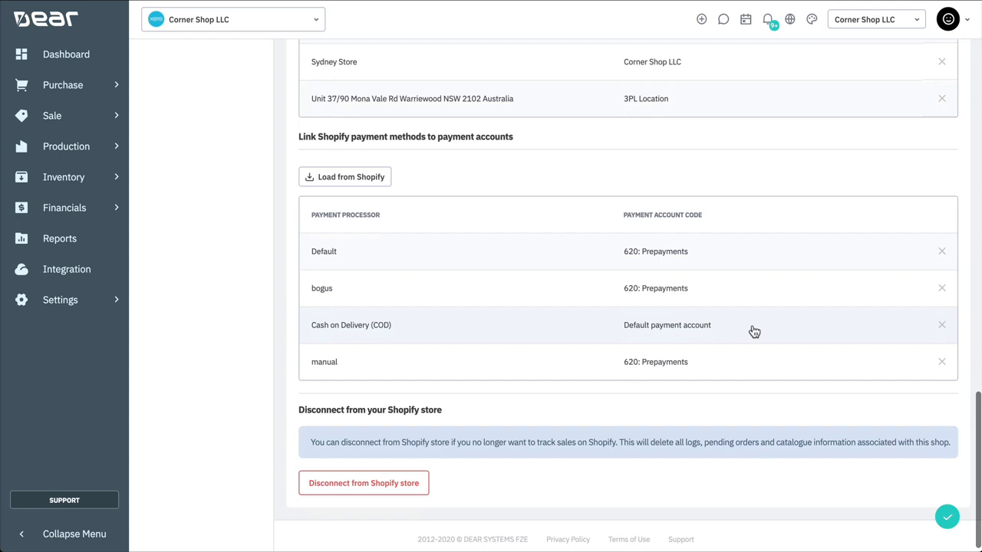
mouse_move(322, 332)
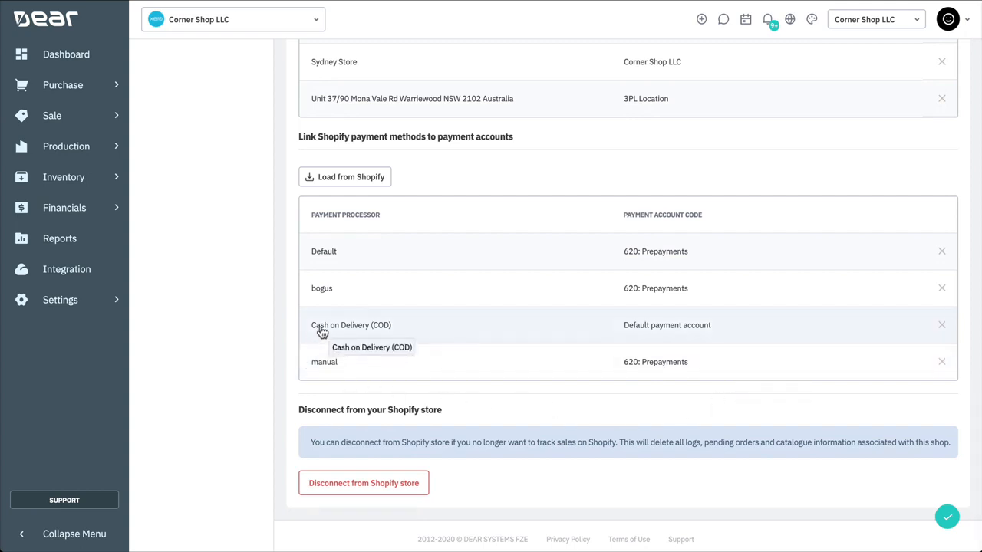
mouse_move(759, 366)
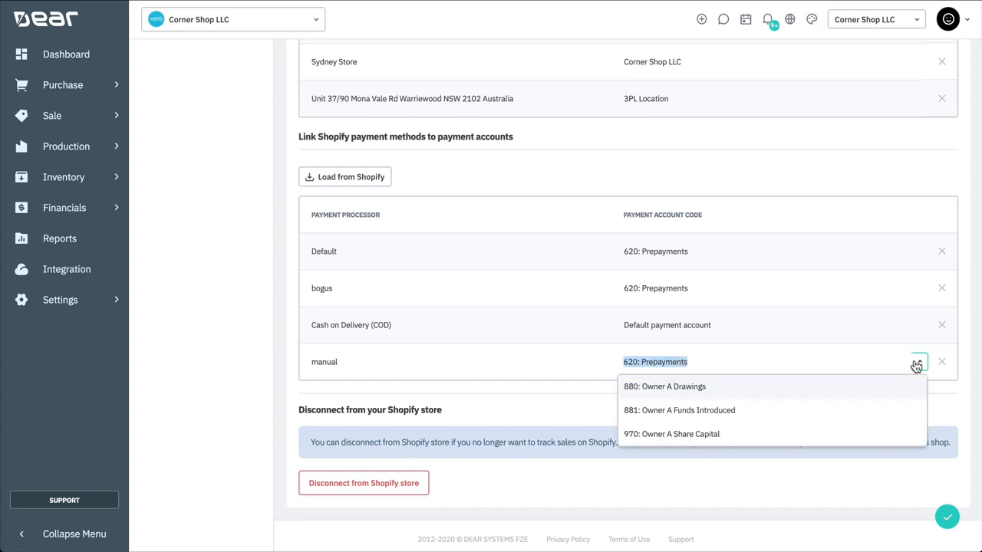
click(664, 386)
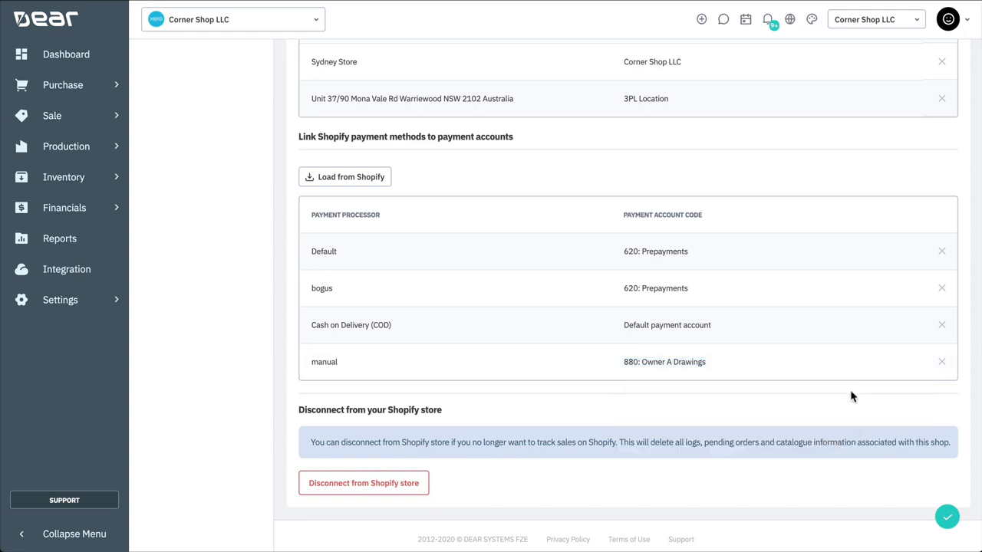
mouse_move(440, 492)
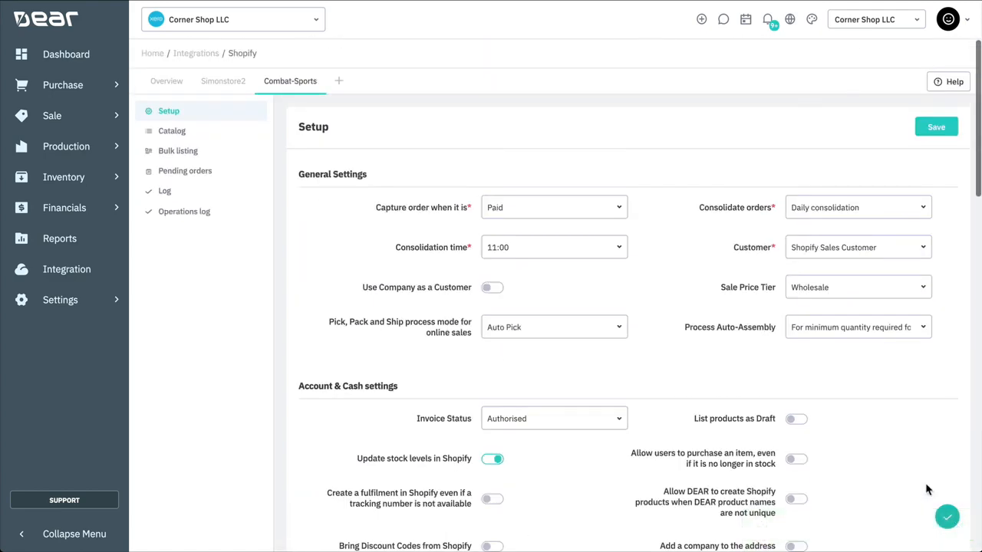
Save the Shopify integration settings and scroll through the Combat-Sports catalog.
click(172, 130)
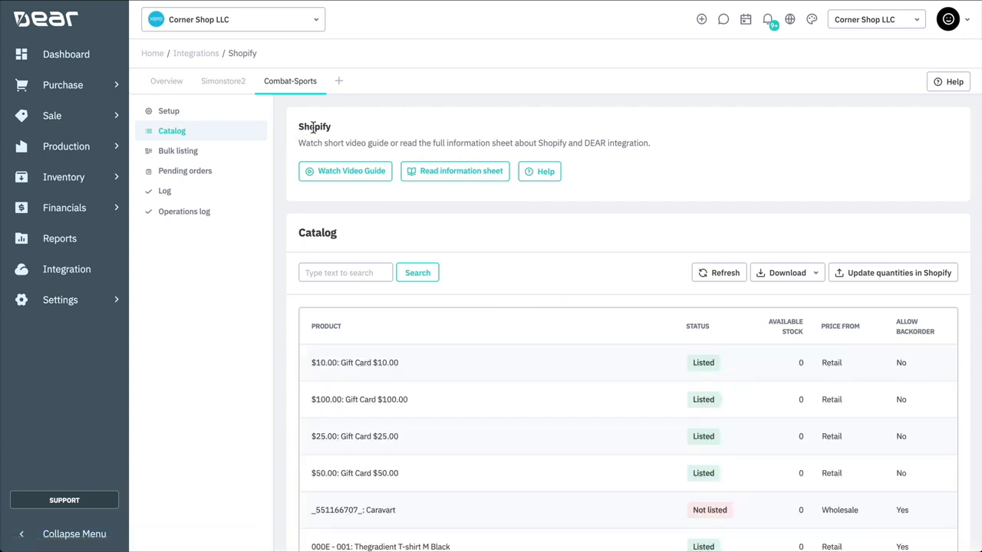
scroll(down, 3)
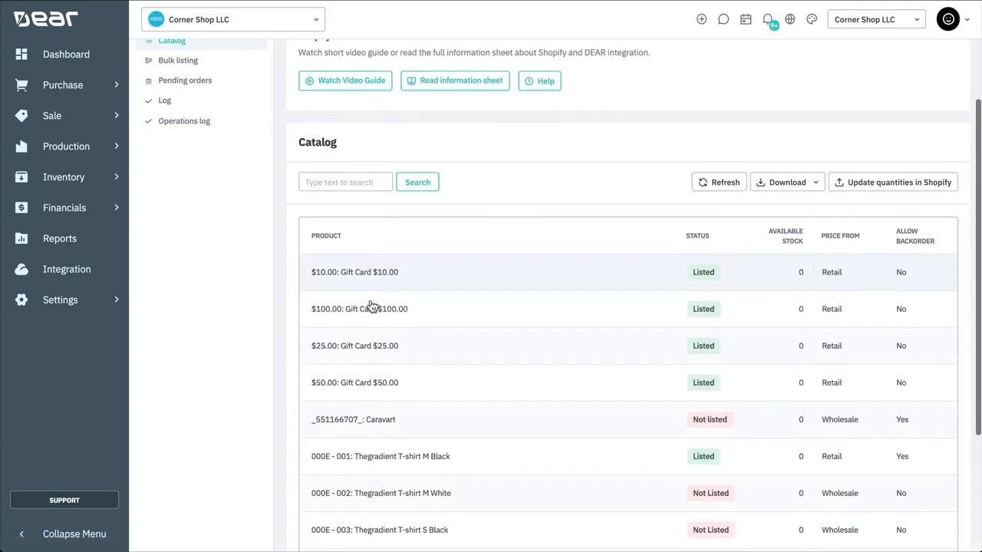
scroll(down, 3)
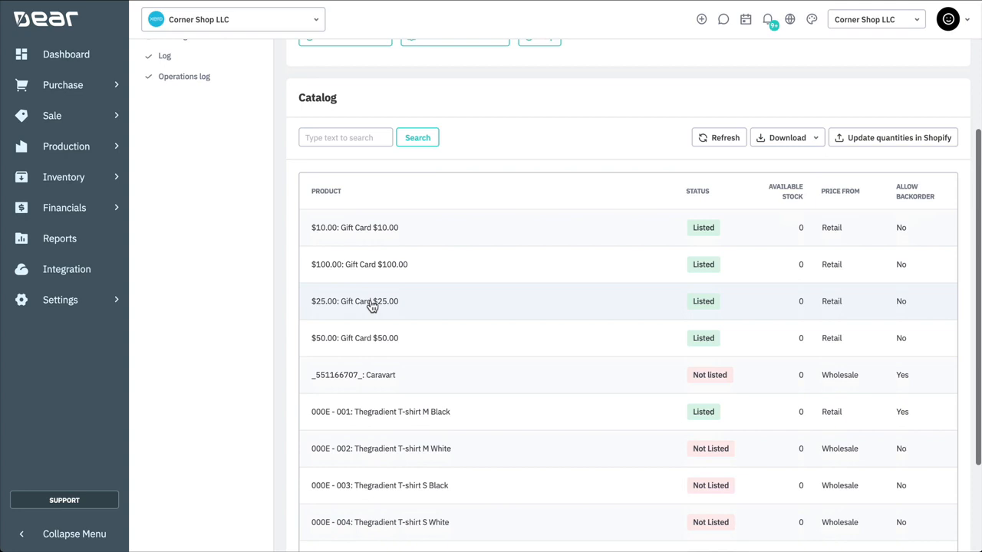
scroll(down, 3)
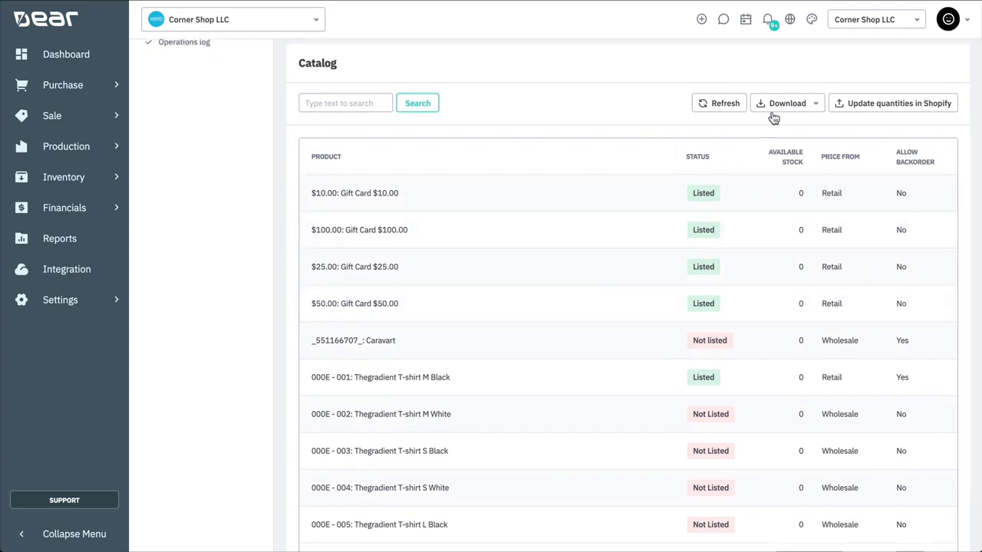
mouse_move(633, 165)
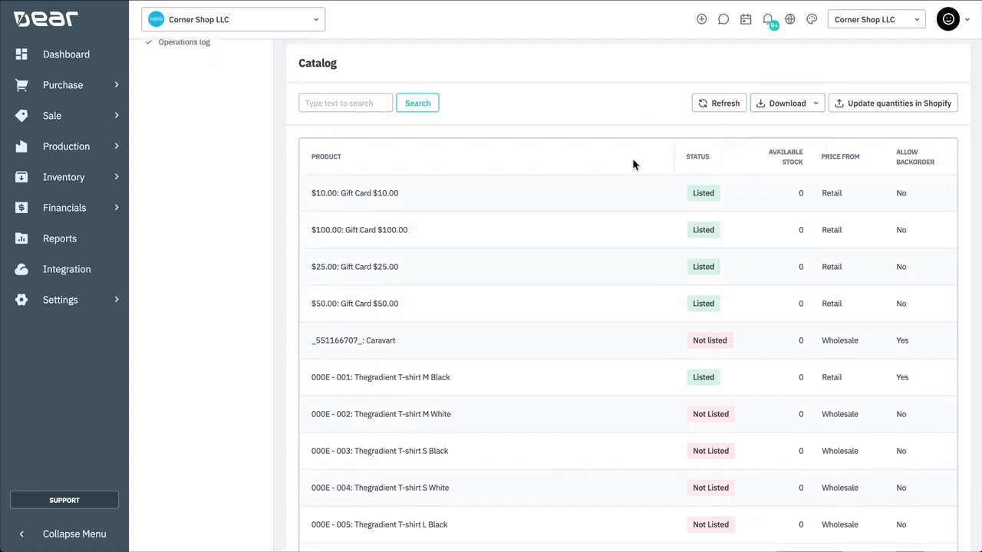
mouse_move(833, 305)
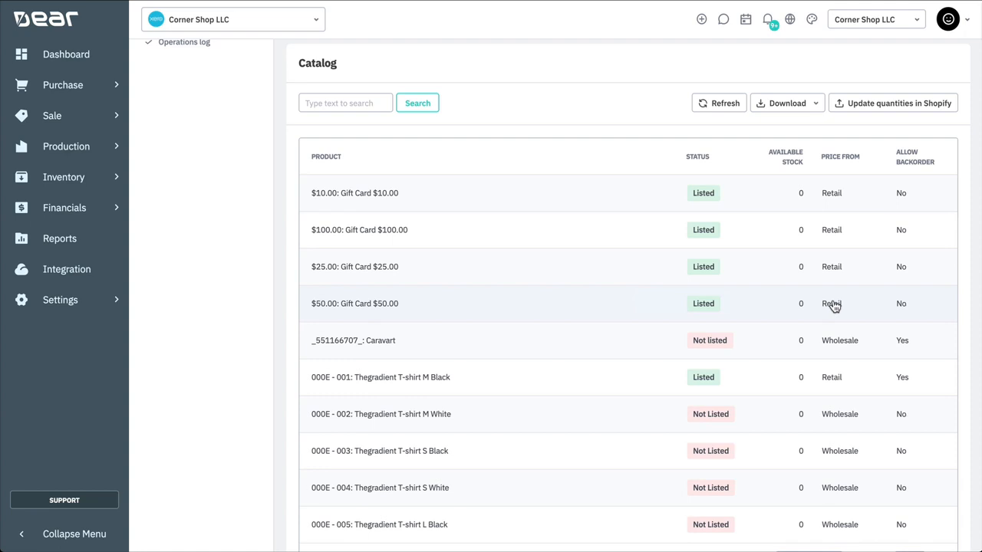
mouse_move(934, 276)
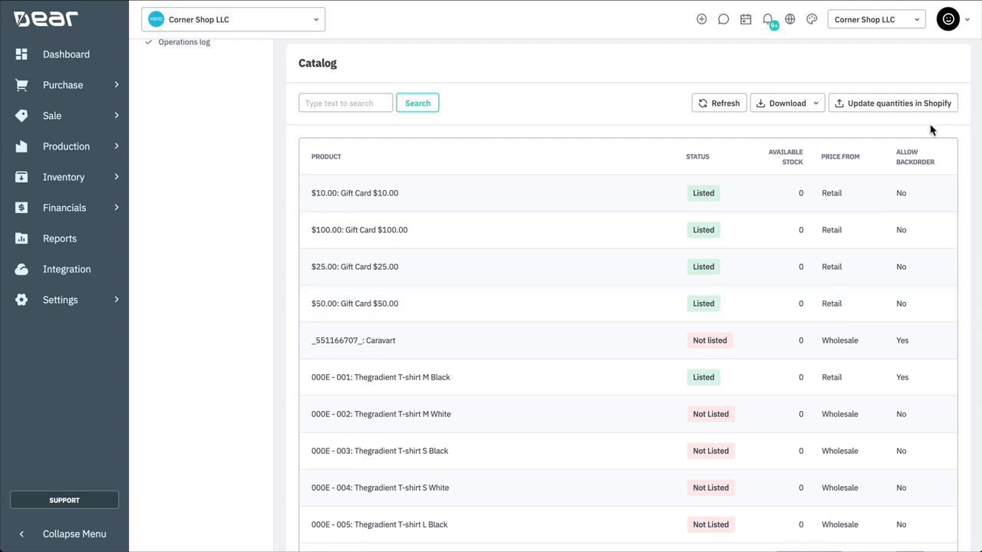
mouse_move(637, 416)
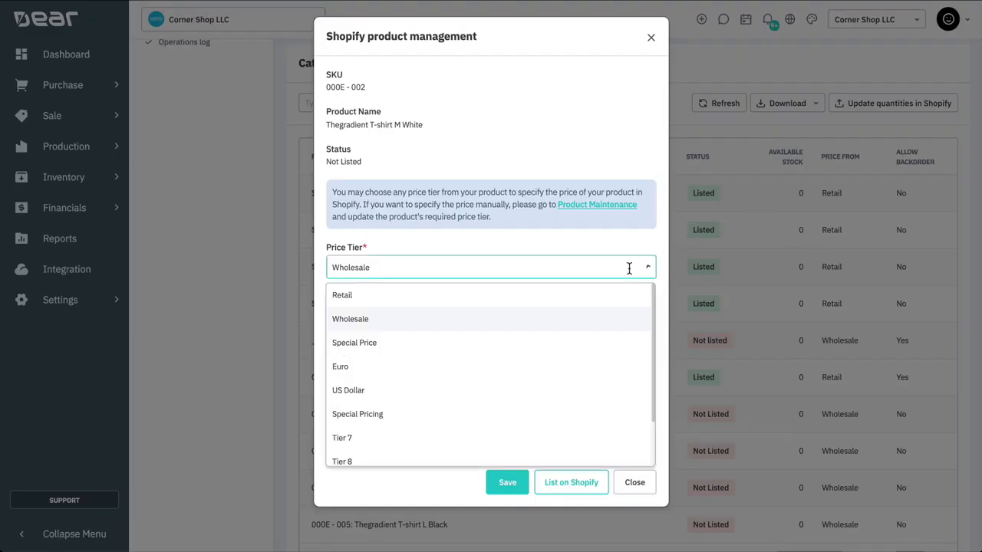
List Thegradient T-shirt M White on Shopify at the Retail tier, then close its details.
click(342, 294)
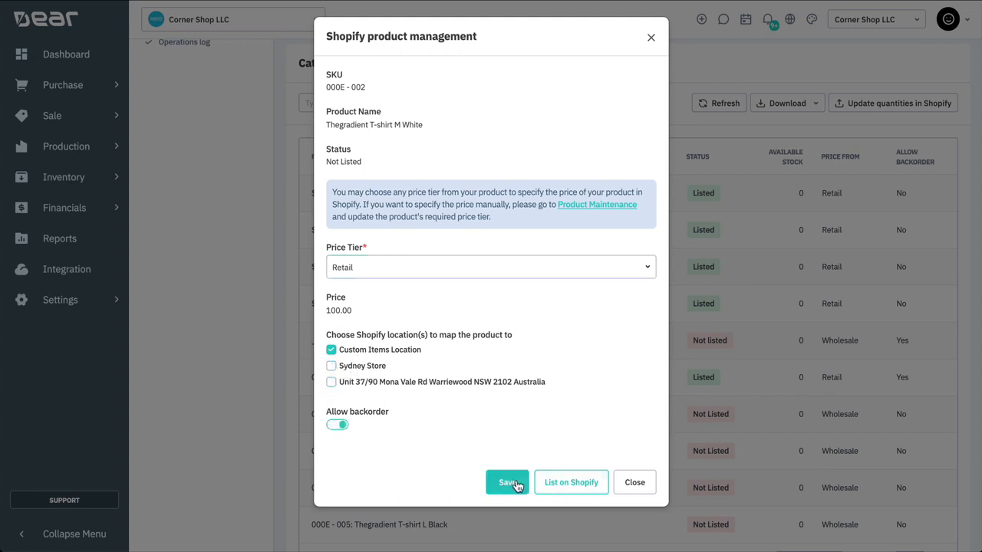
mouse_move(571, 481)
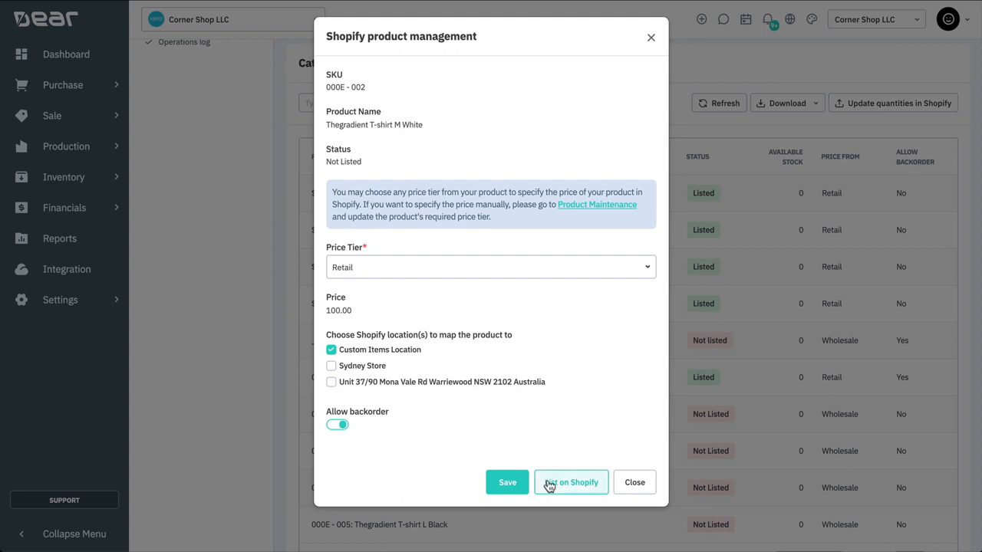
click(571, 482)
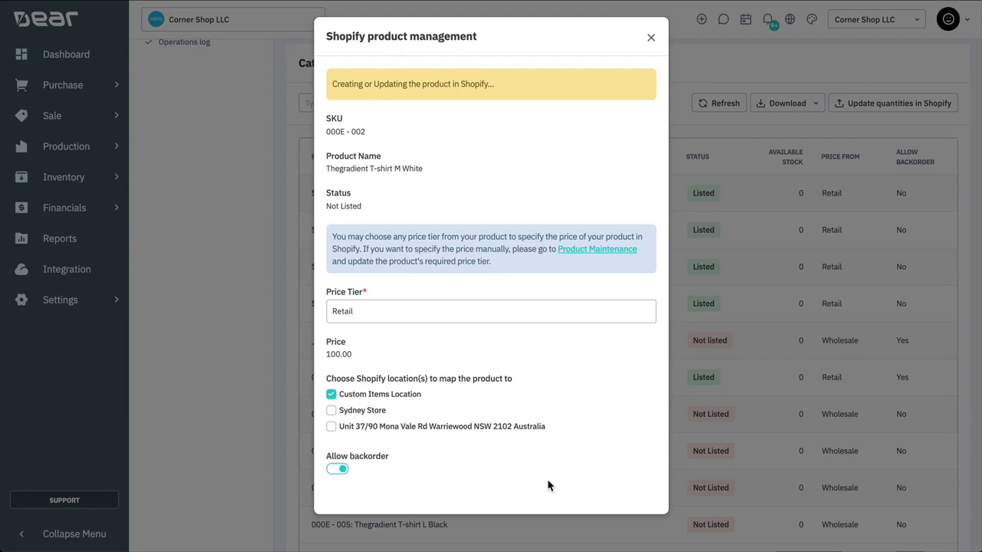
click(650, 37)
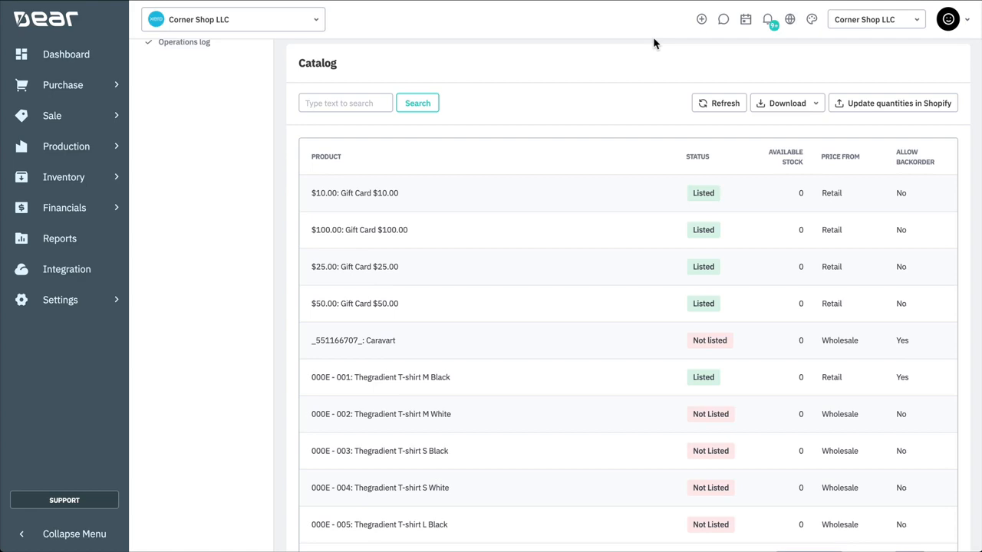
mouse_move(636, 386)
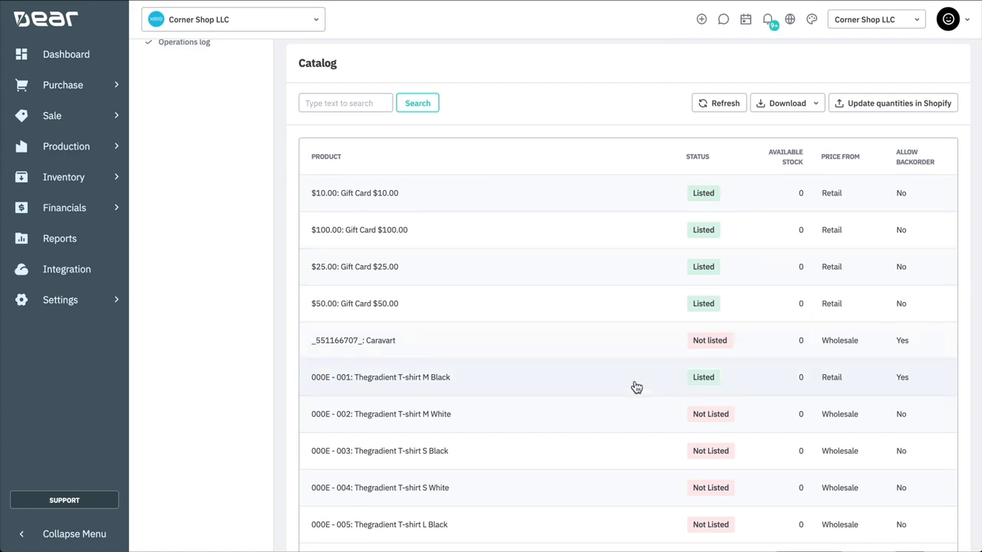
Add Sydney Store to Thegradient T-shirt M Black (000E - 001) and push the update to Shopify.
click(380, 376)
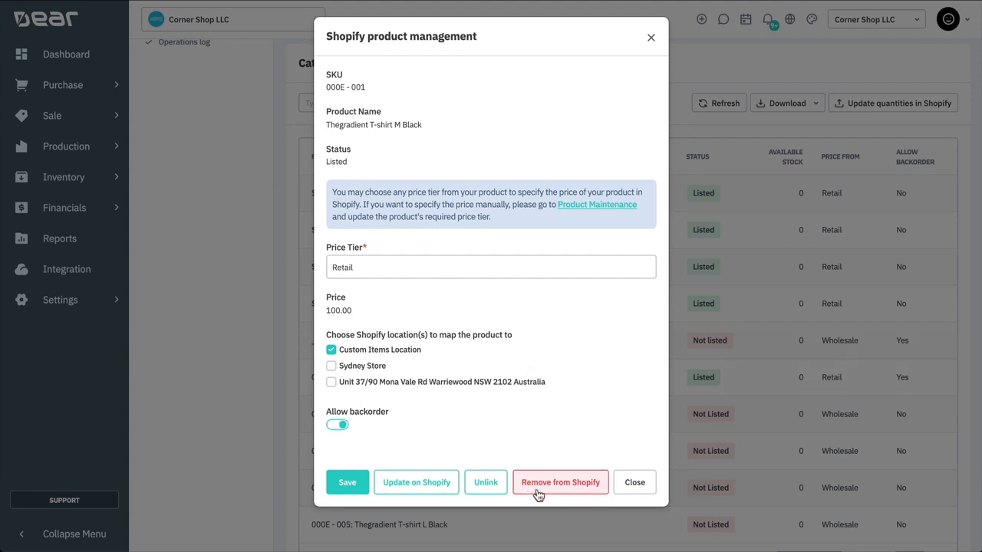
mouse_move(631, 317)
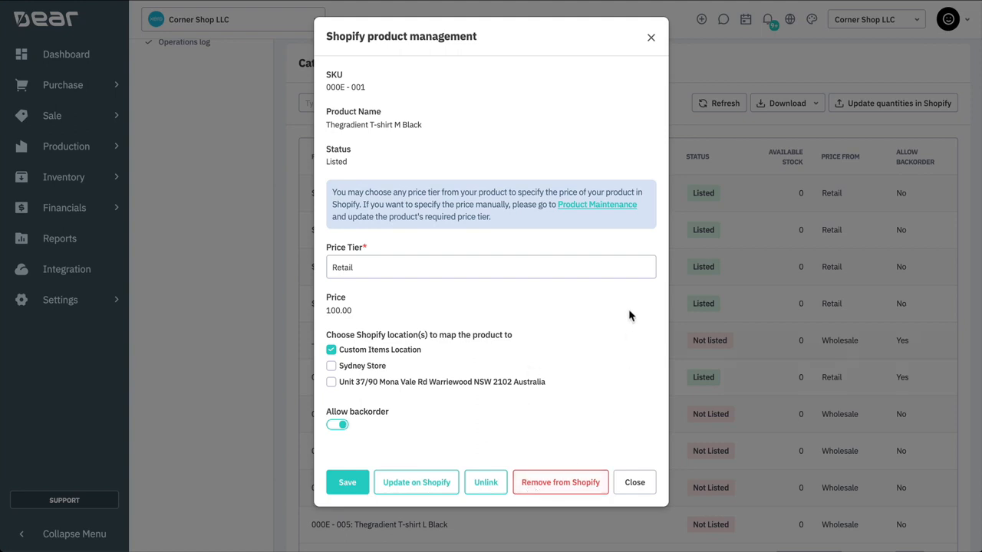
click(491, 267)
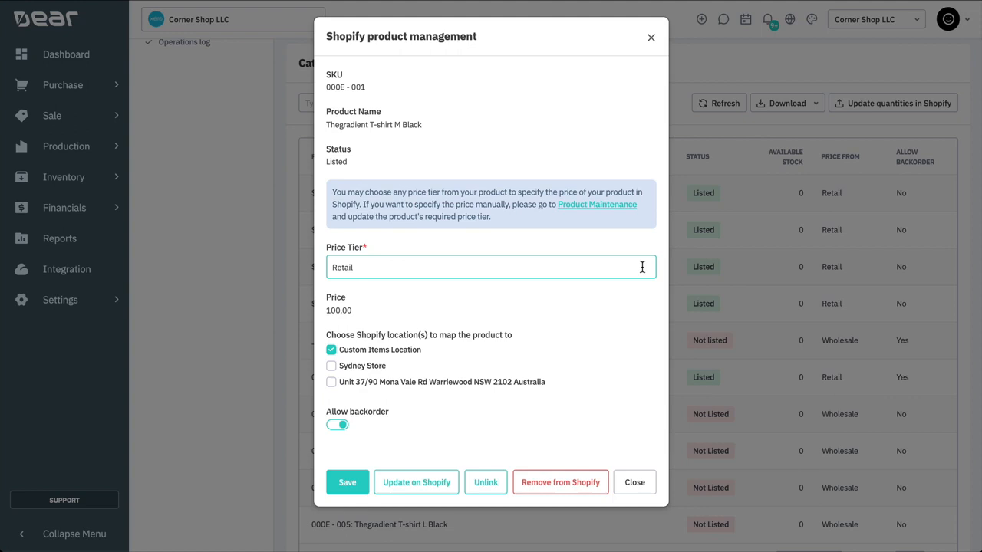
mouse_move(591, 320)
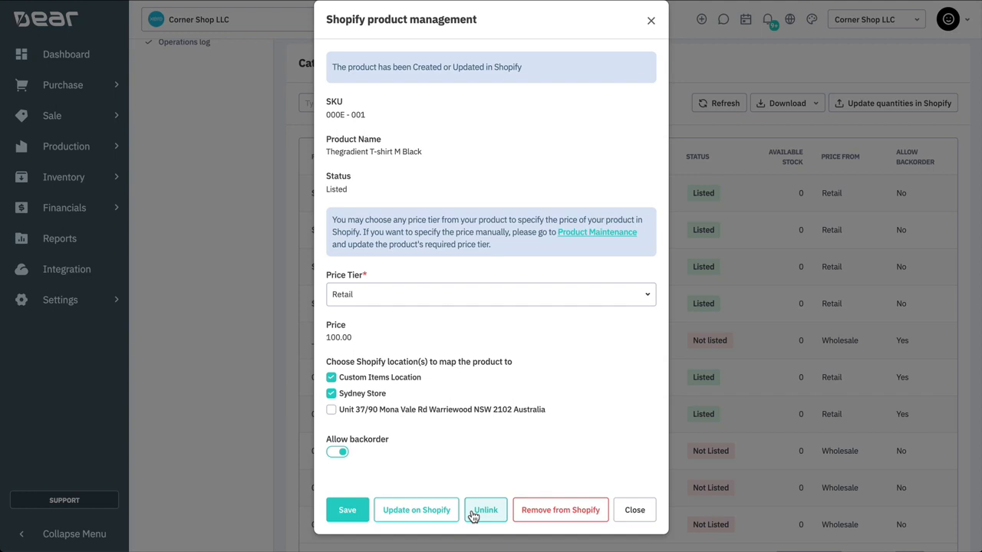
mouse_move(416, 522)
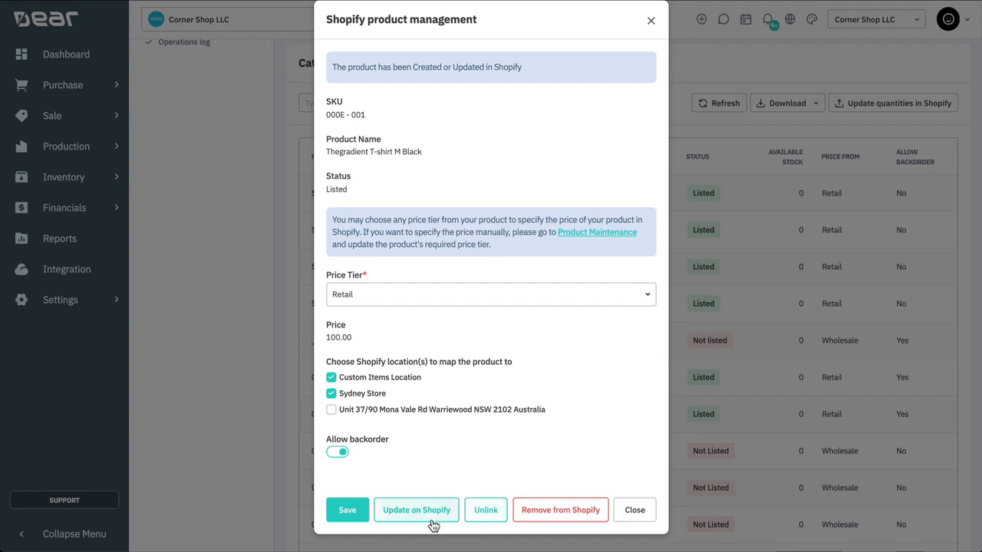
click(635, 509)
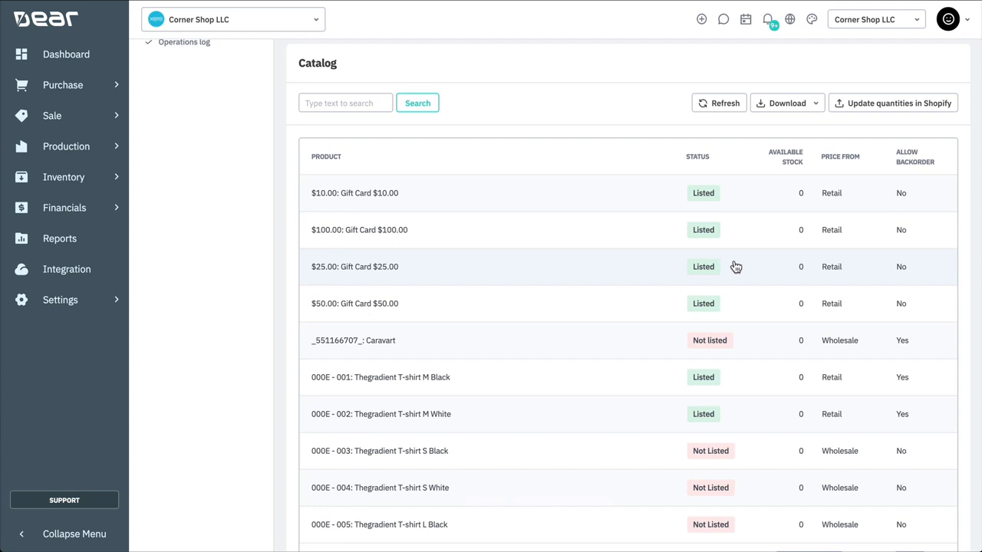
mouse_move(774, 153)
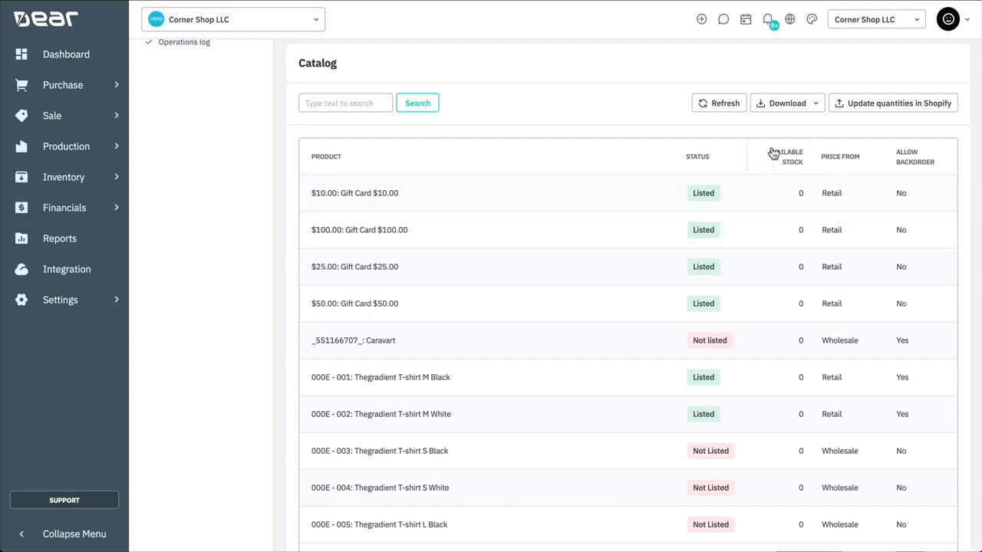
click(786, 102)
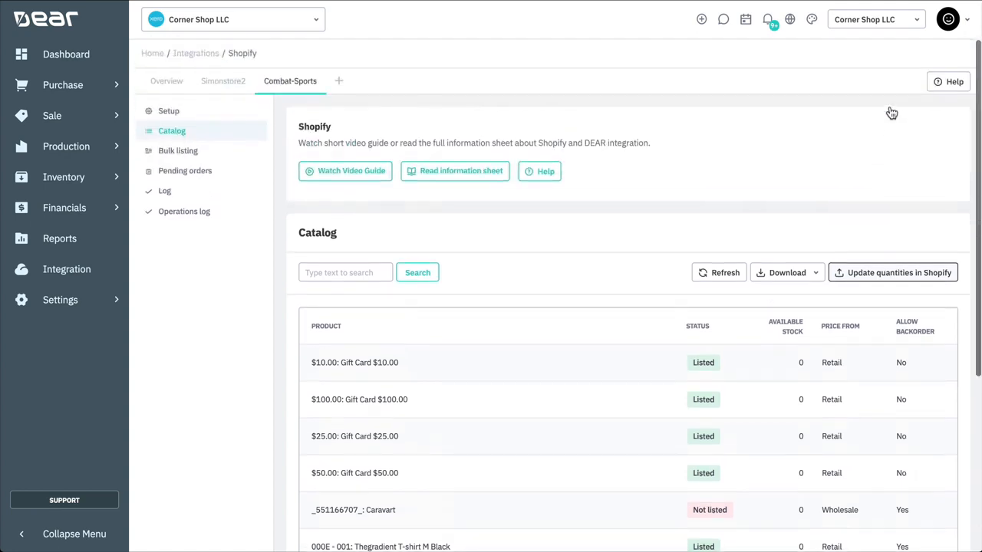
click(178, 150)
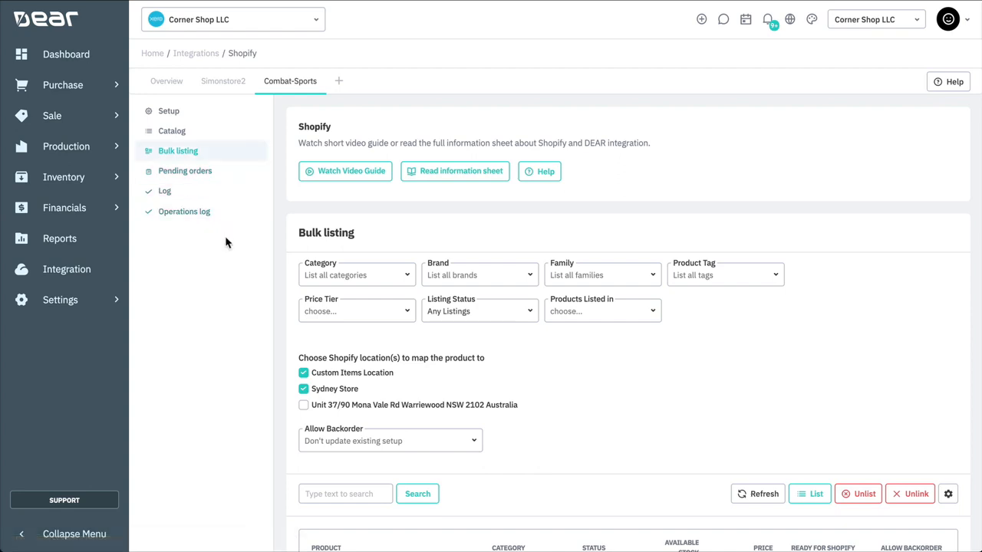
mouse_move(317, 300)
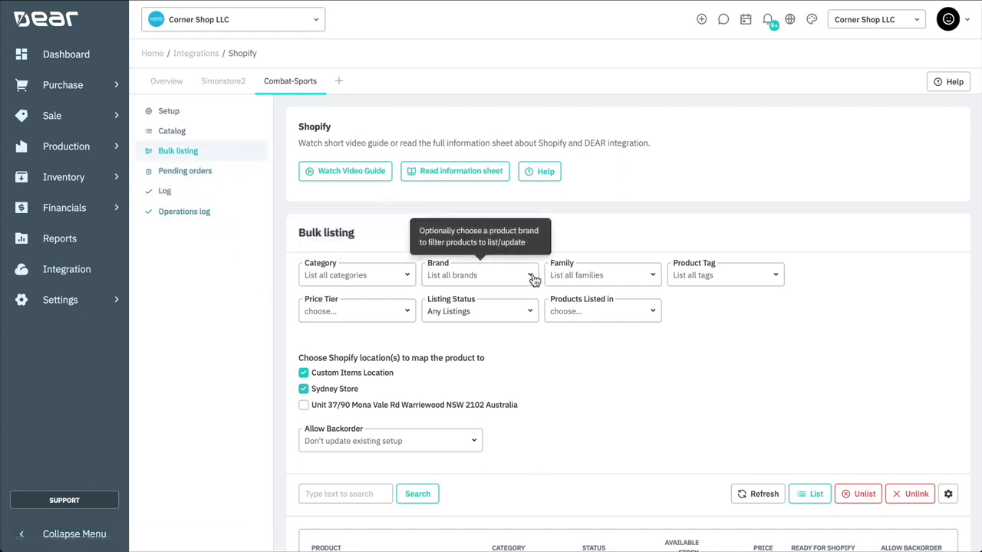
Filter bulk listing to ADIDAS products, Retail price tier, listing status Only Not Listed.
text(adi)
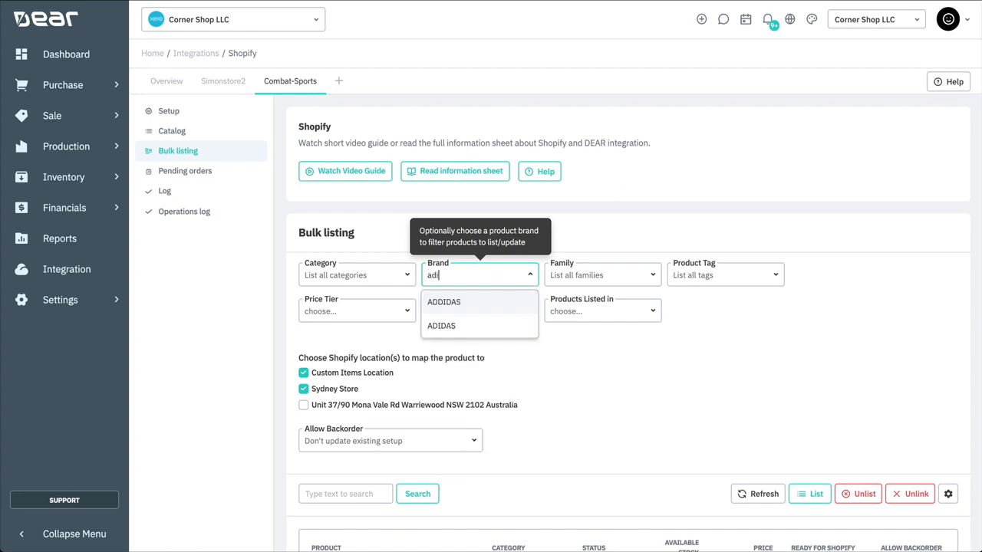
click(441, 325)
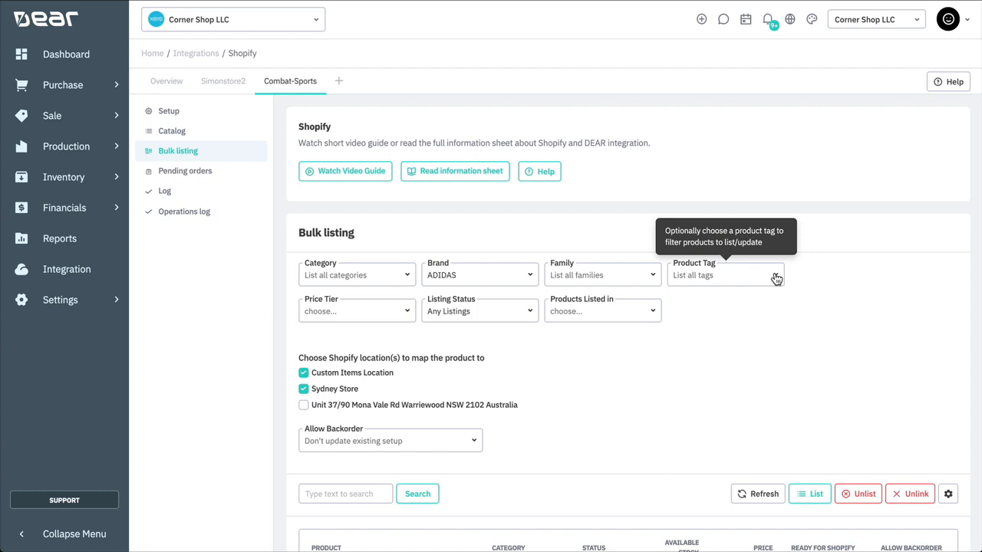
click(725, 274)
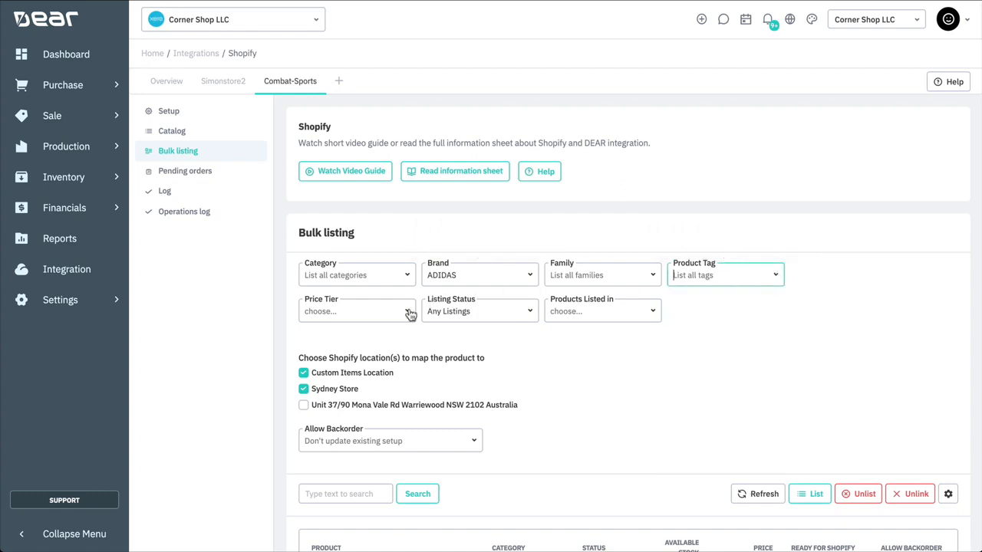
click(357, 311)
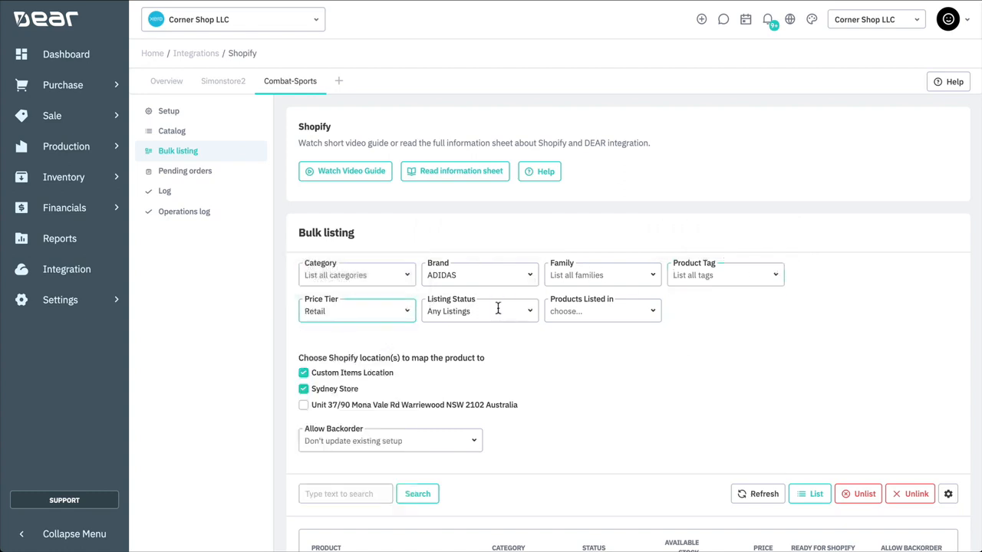
click(479, 310)
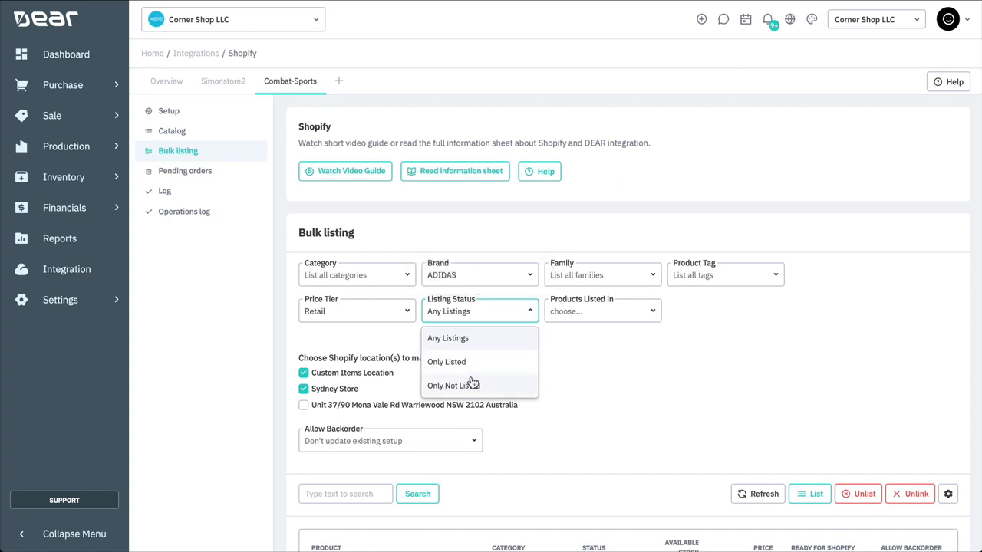
click(452, 385)
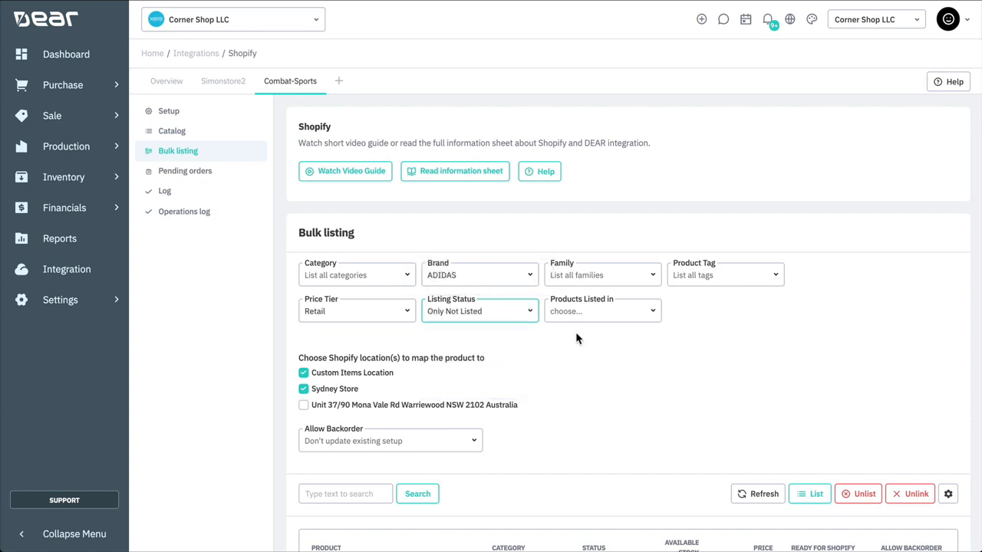
Add the Mona Vale Rd location, allow backorders, and list the six ADIDAS products.
click(602, 305)
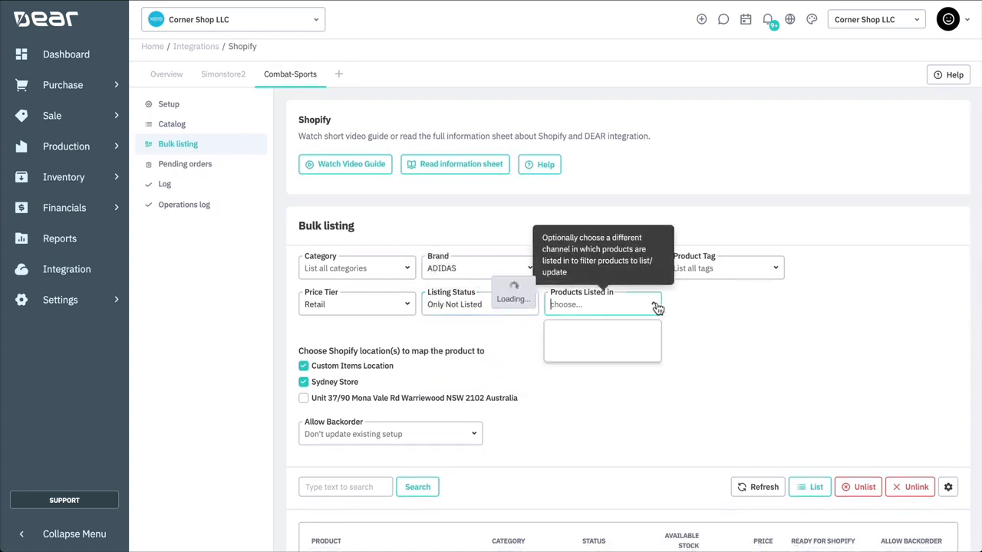
click(603, 304)
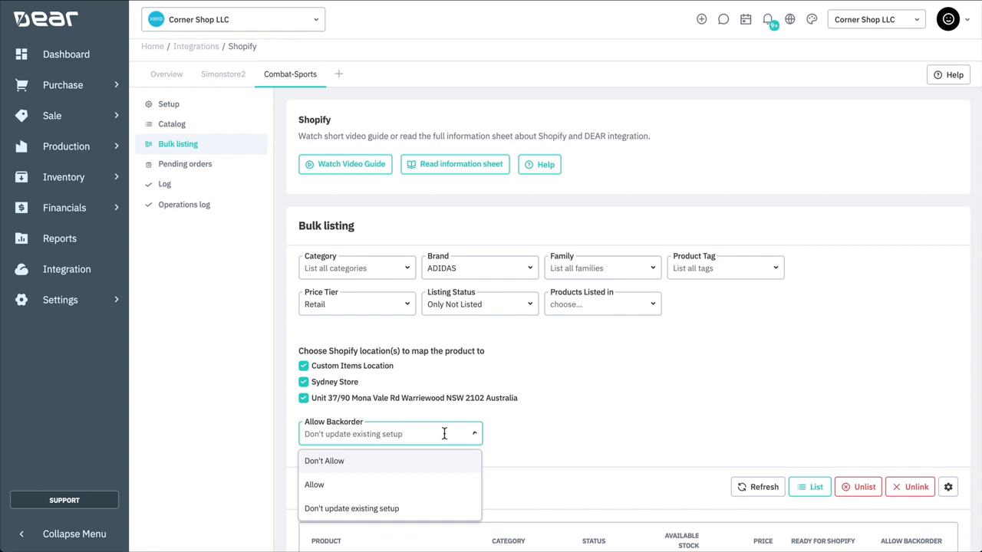
click(314, 484)
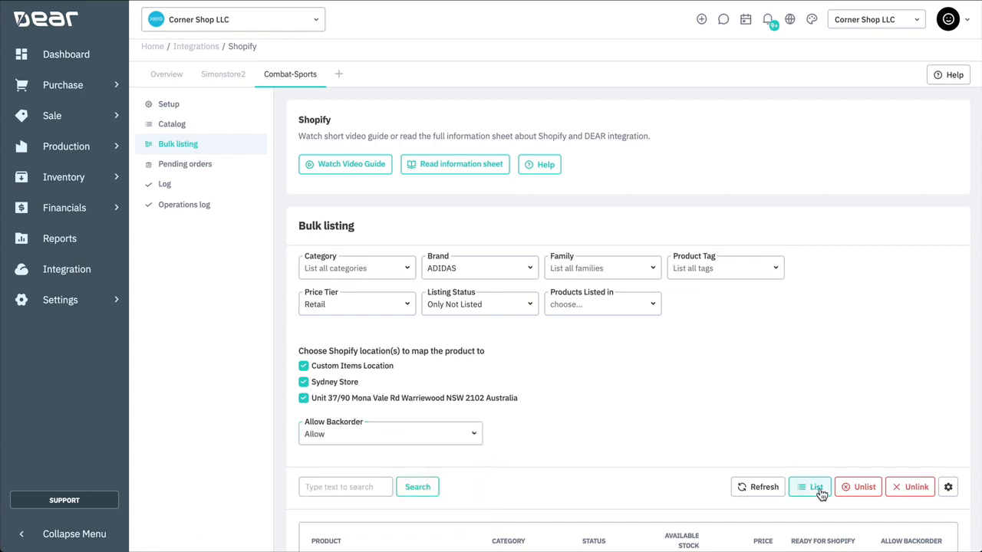
scroll(down, 3)
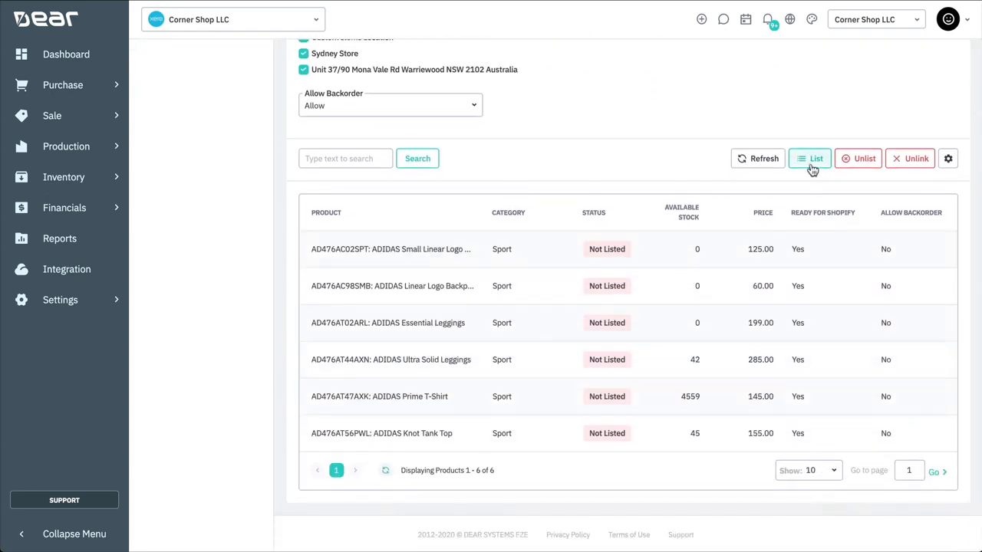
click(810, 158)
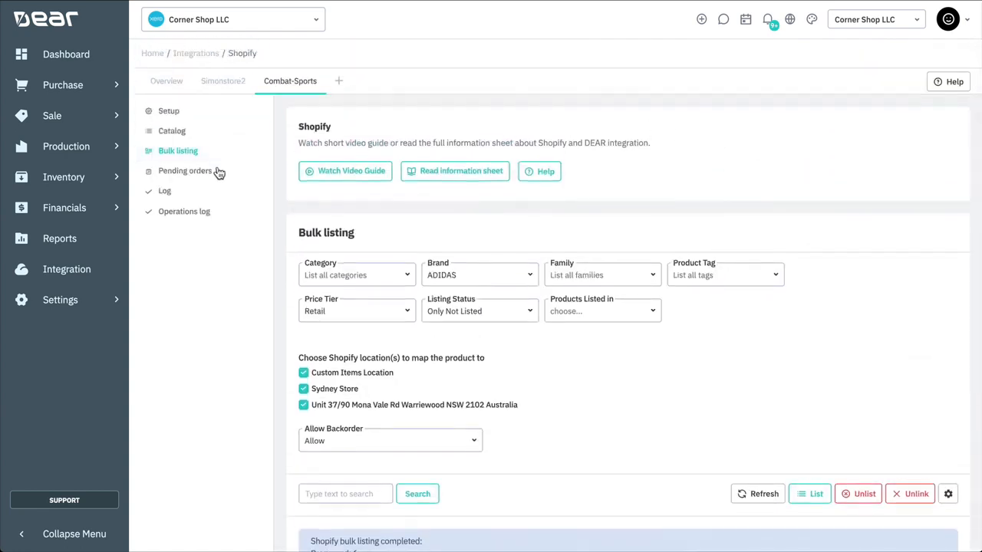
click(185, 170)
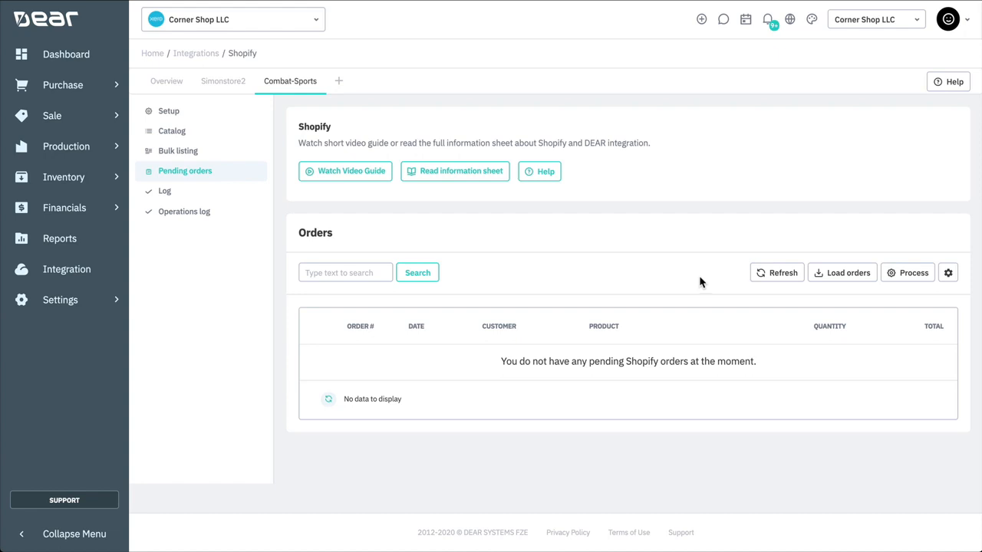
mouse_move(913, 278)
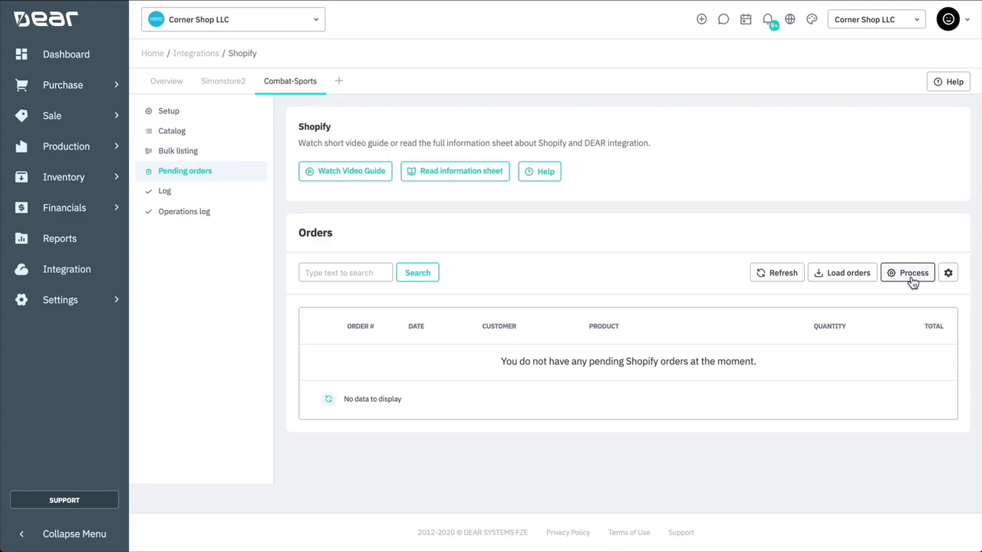
mouse_move(867, 338)
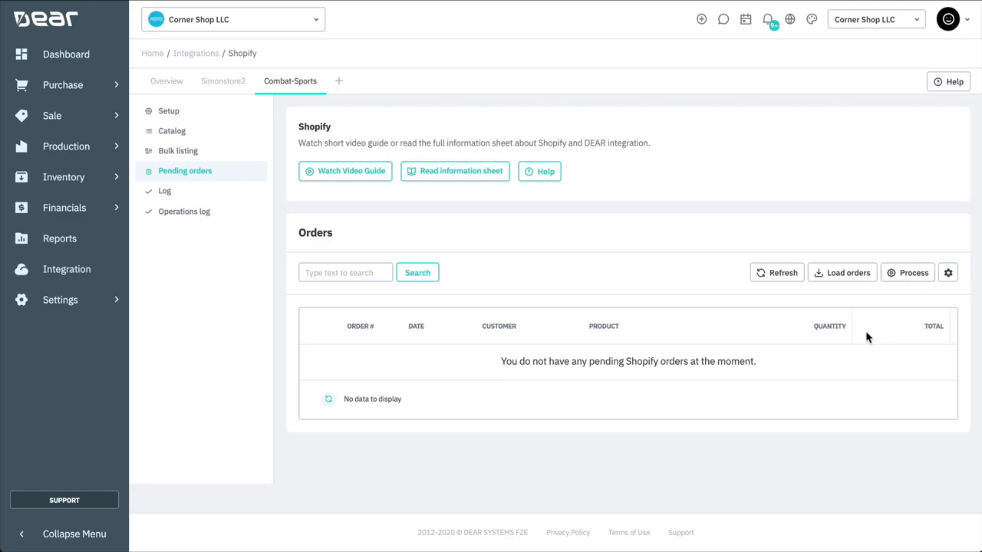
Open the Load orders from Shopify dialog from the empty pending orders page.
click(841, 272)
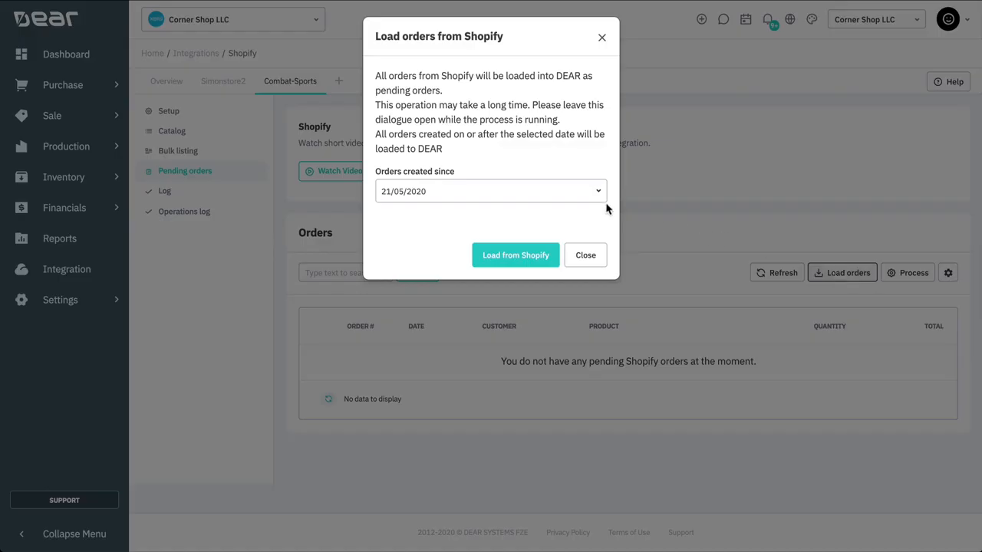
Load Shopify orders created since 20/05/2020, finding none, and close the loading window.
click(491, 191)
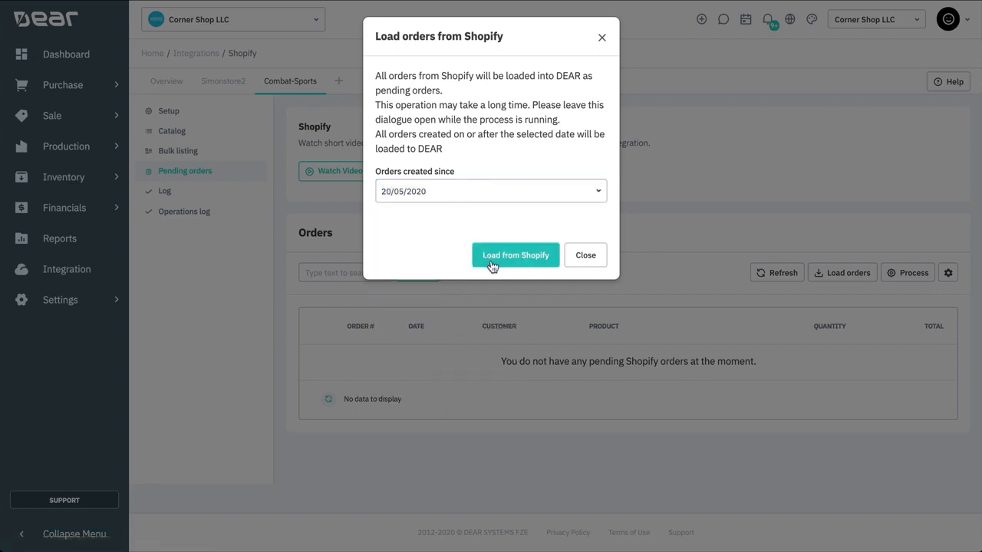
click(516, 255)
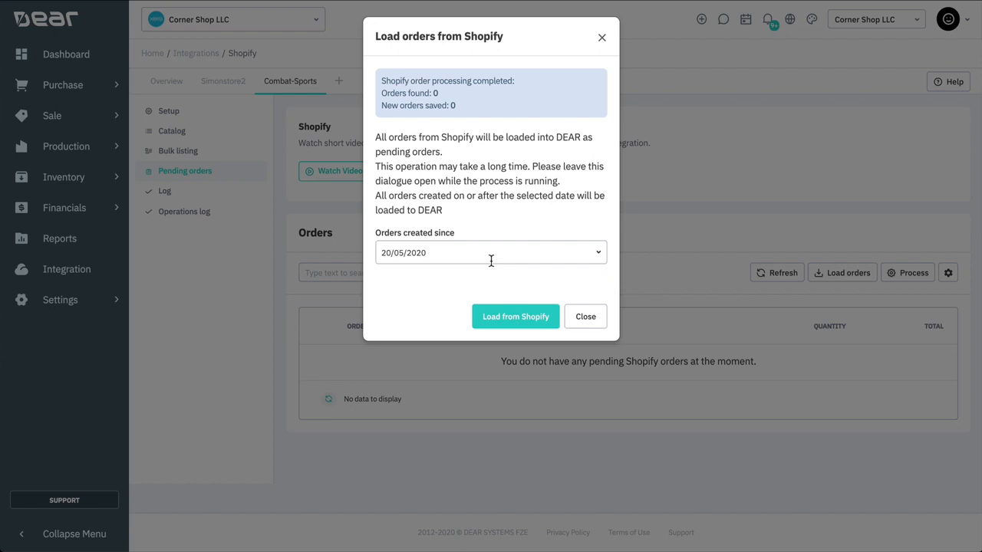
click(585, 316)
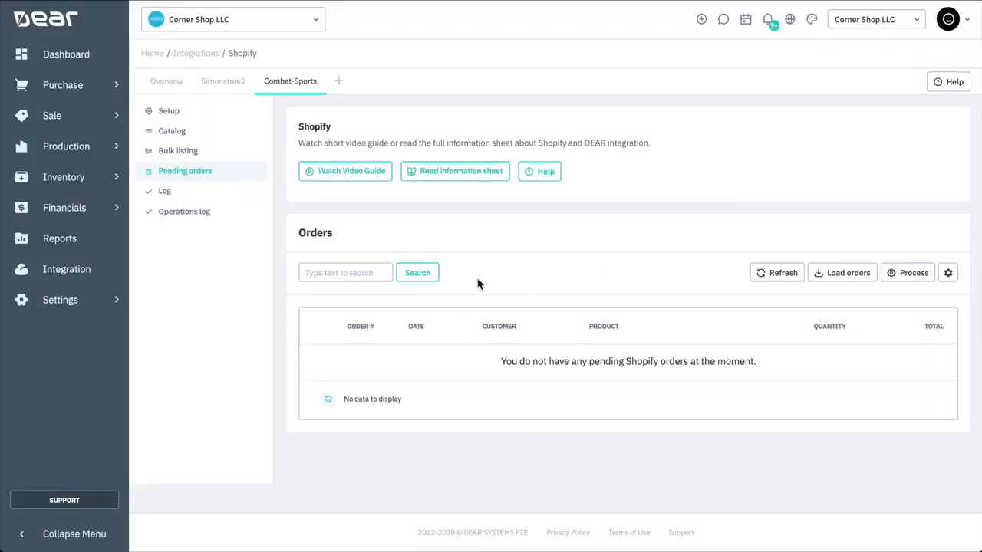
click(164, 190)
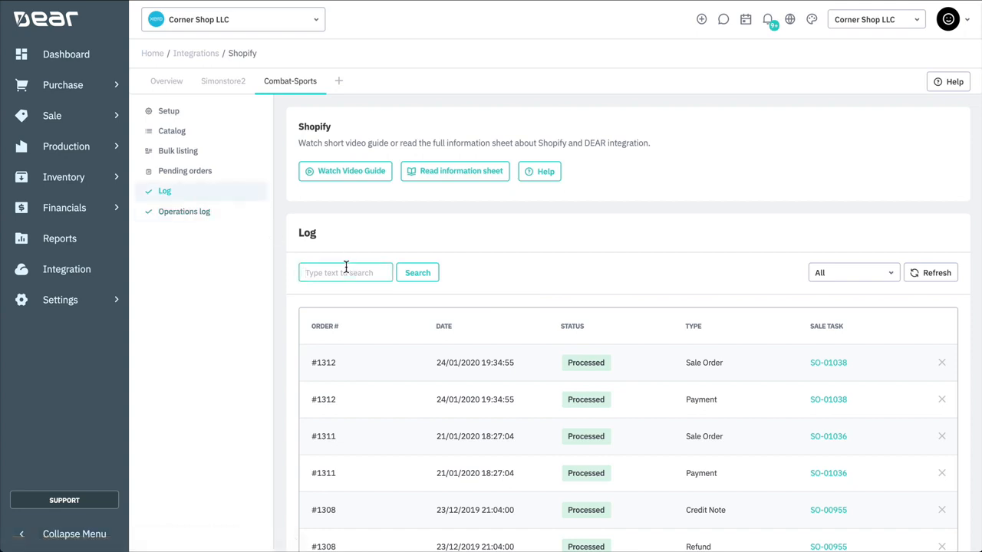
Filter the Shopify order log to Processing, reset it to All, then view the operations log.
text(010)
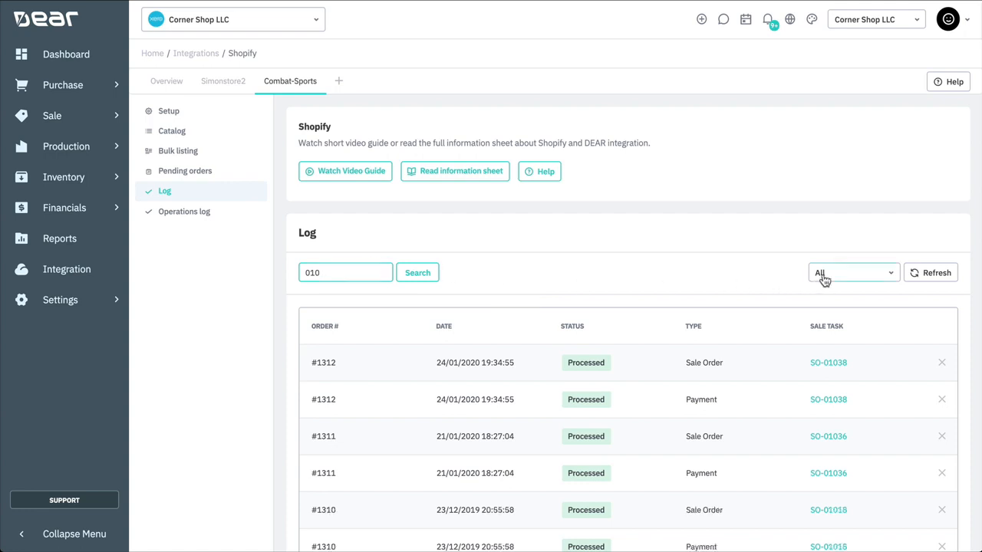
click(852, 272)
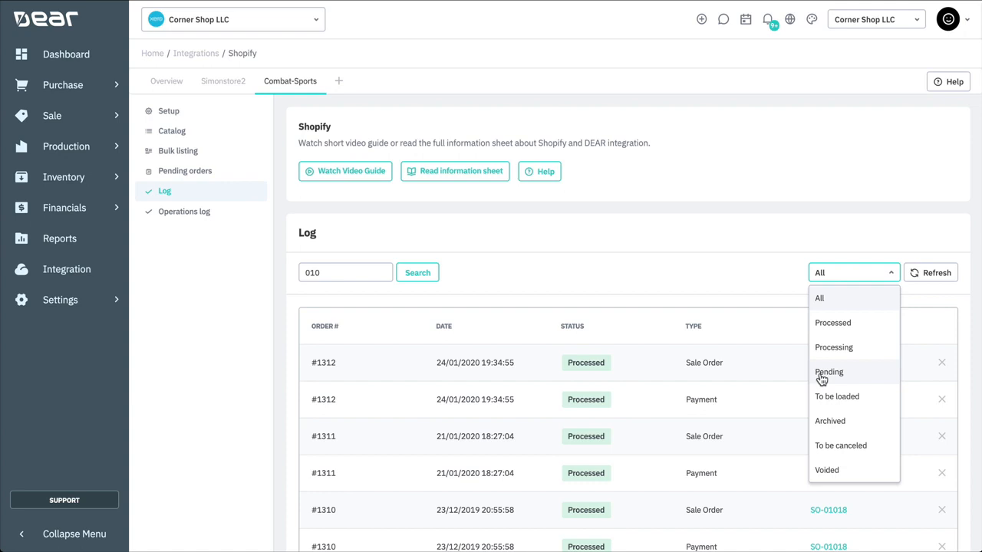
mouse_move(830, 352)
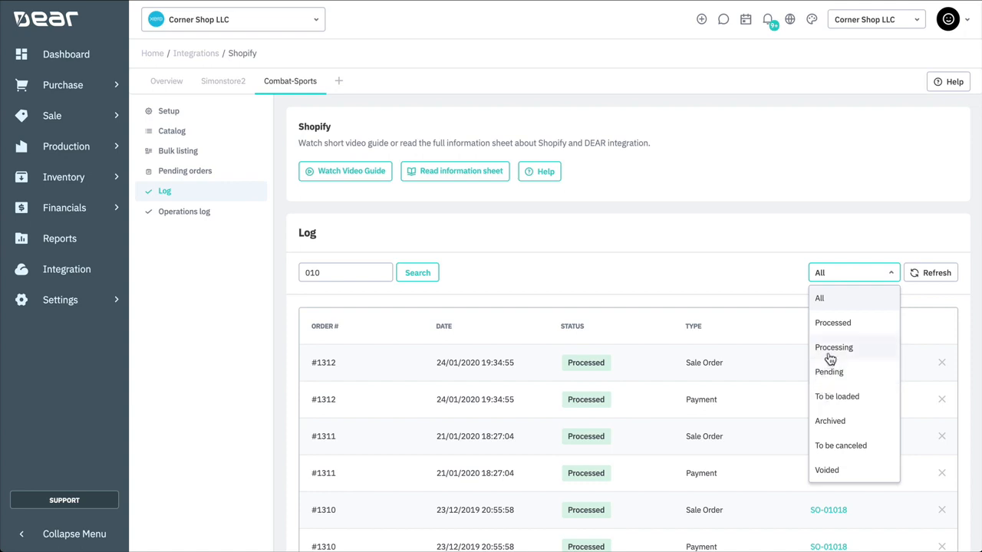
click(833, 347)
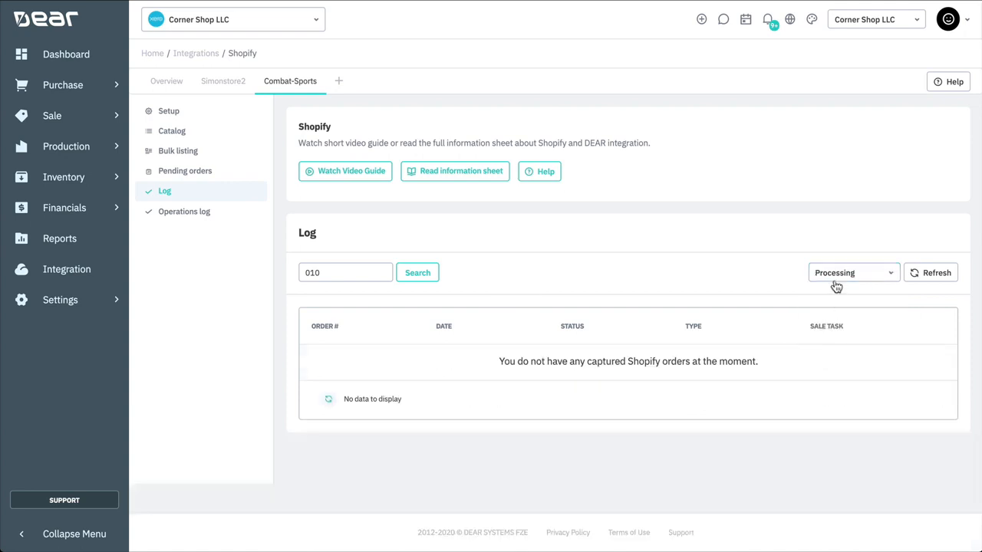
click(852, 272)
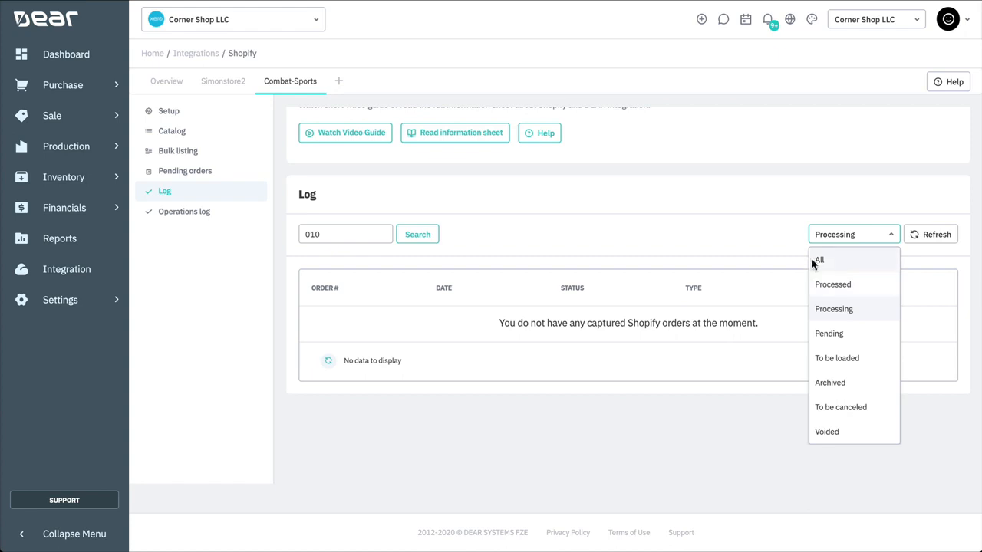
click(818, 259)
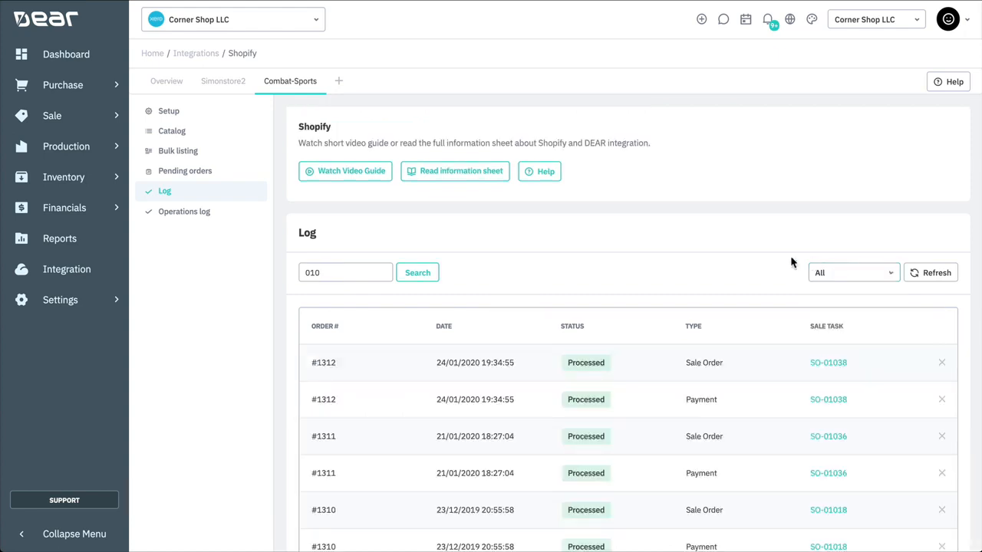
mouse_move(184, 211)
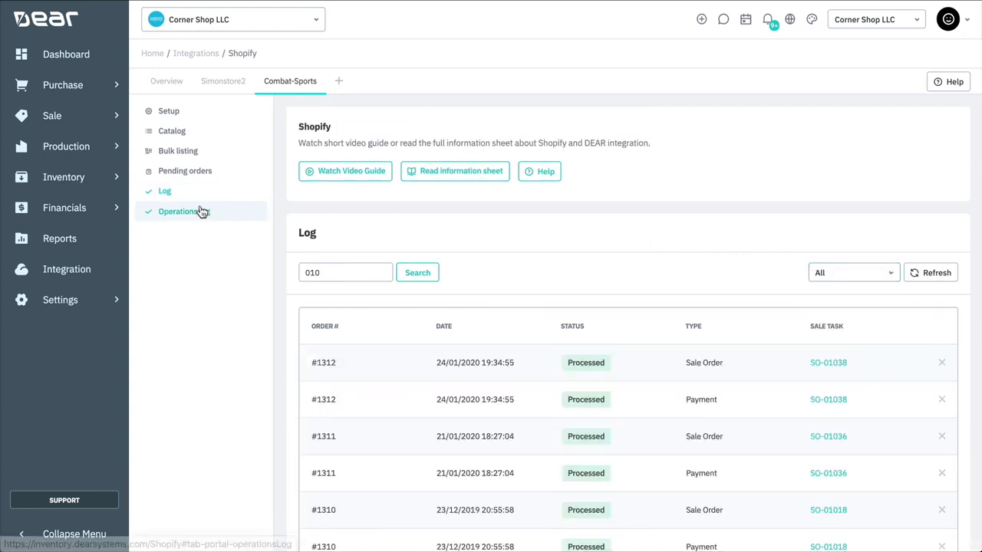
click(179, 211)
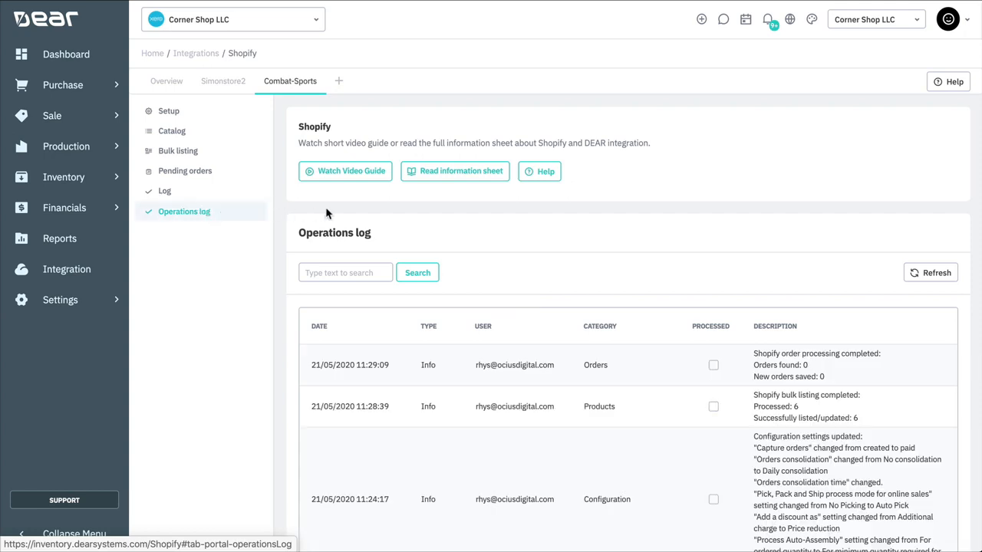
scroll(down, 3)
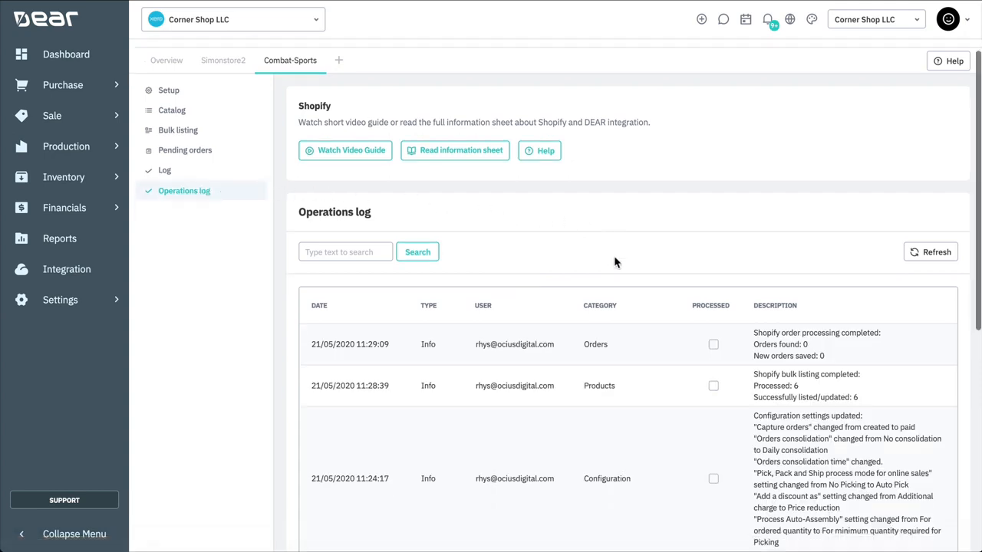
scroll(down, 3)
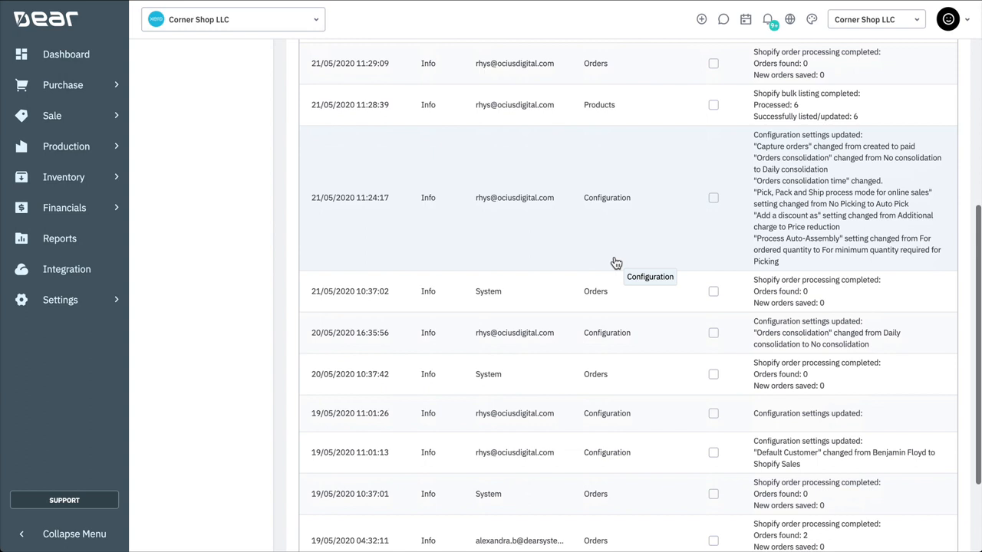
scroll(down, 3)
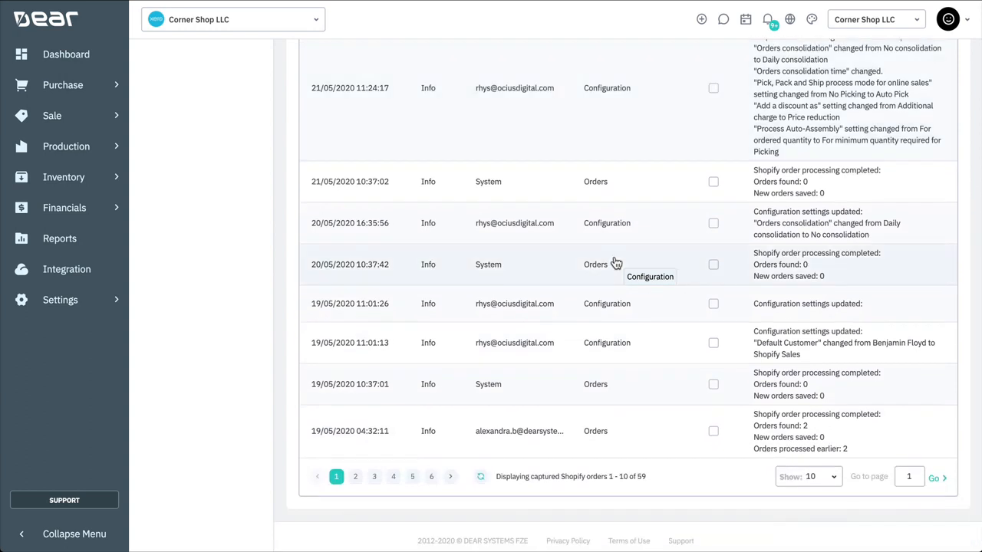